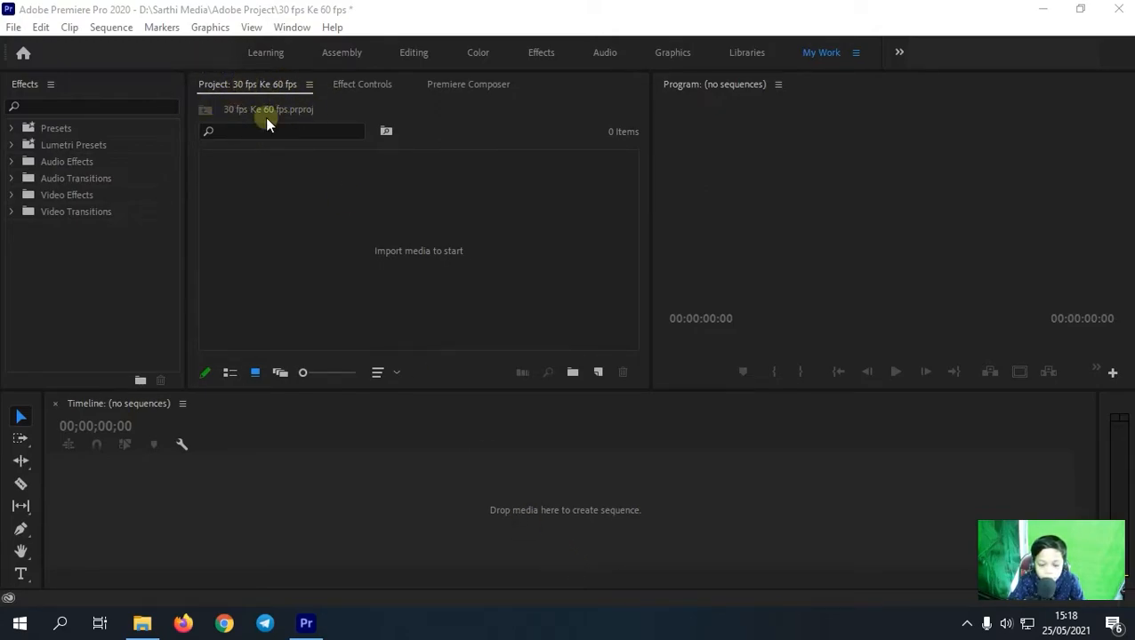
{"action": "mouse_move", "coordinate": [591, 489]}
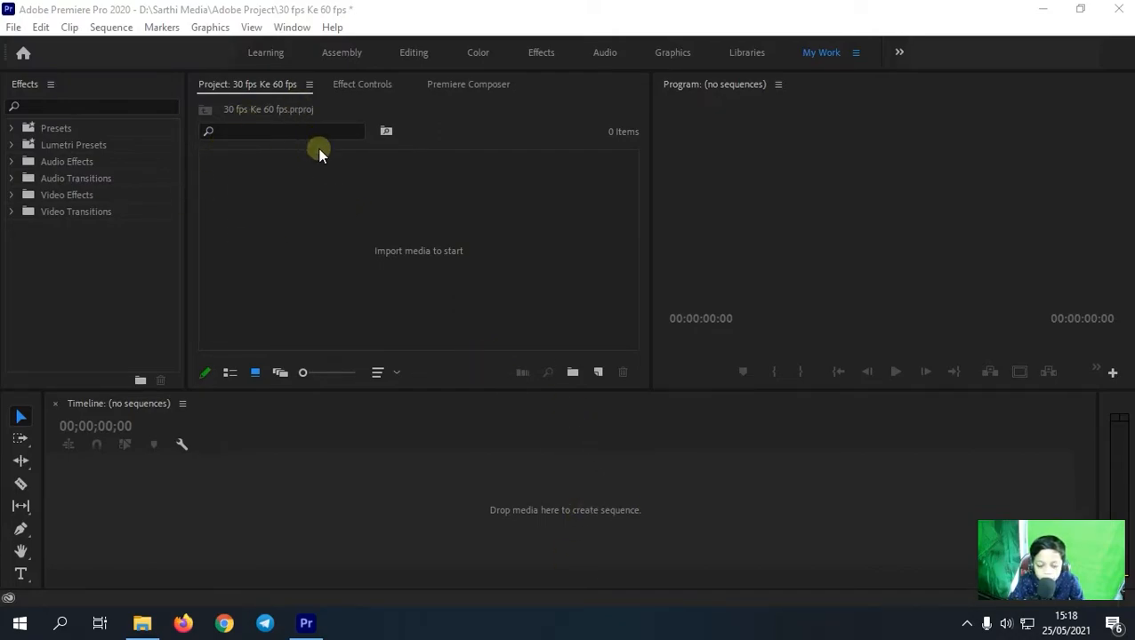
{"action": "mouse_move", "coordinate": [592, 414]}
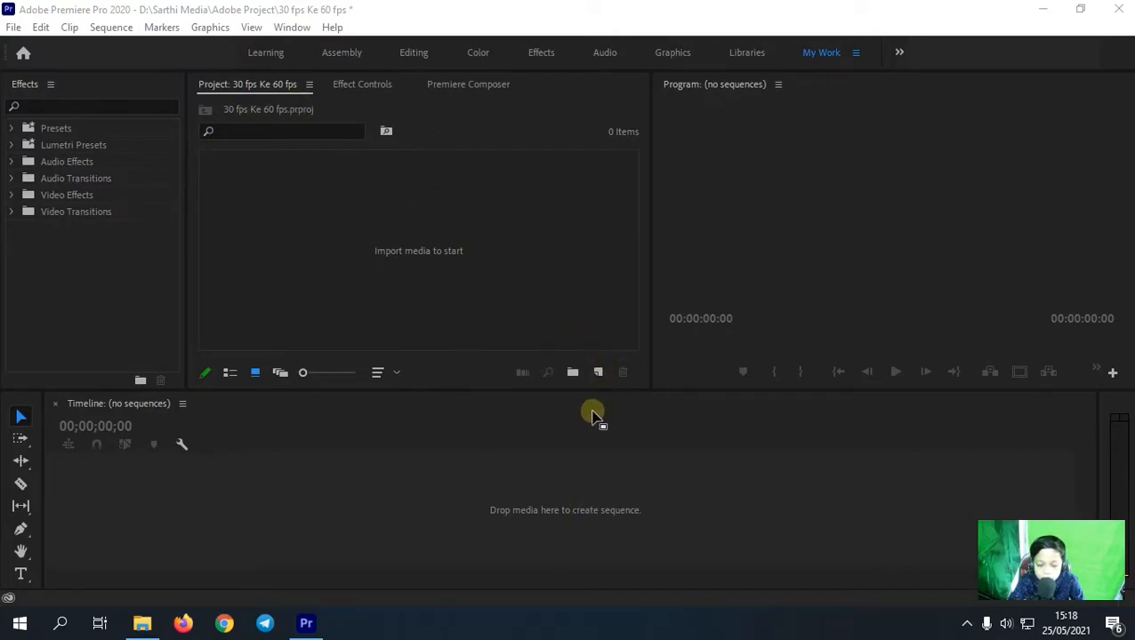
{"action": "mouse_move", "coordinate": [597, 402]}
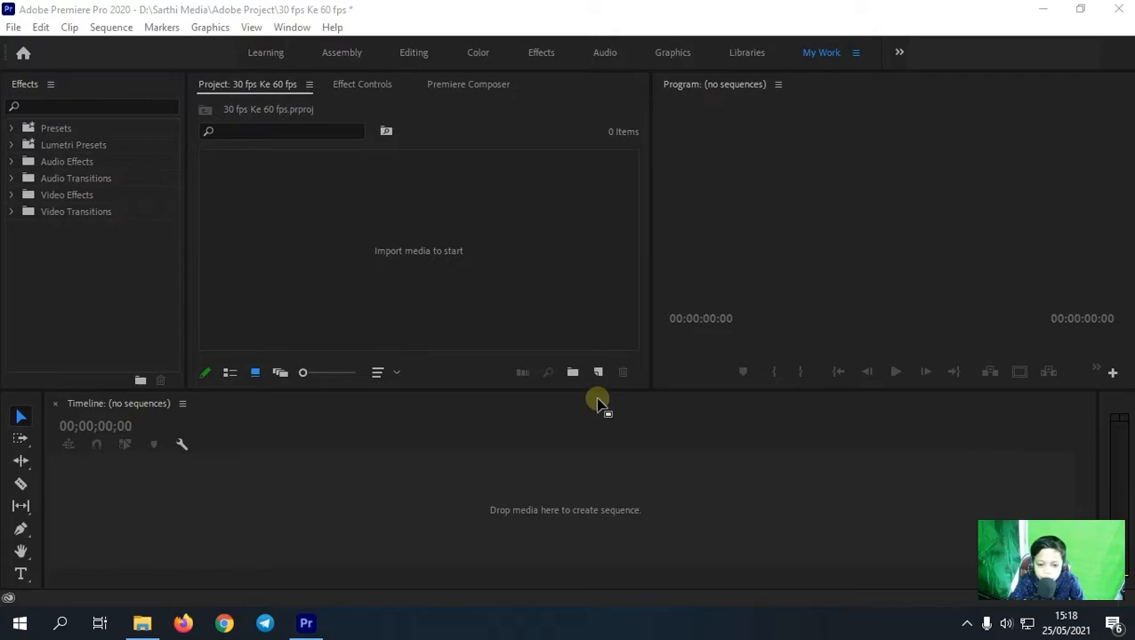
Start a new sequence from the Project panel's New Item menu.
{"action": "left_click", "coordinate": [598, 371]}
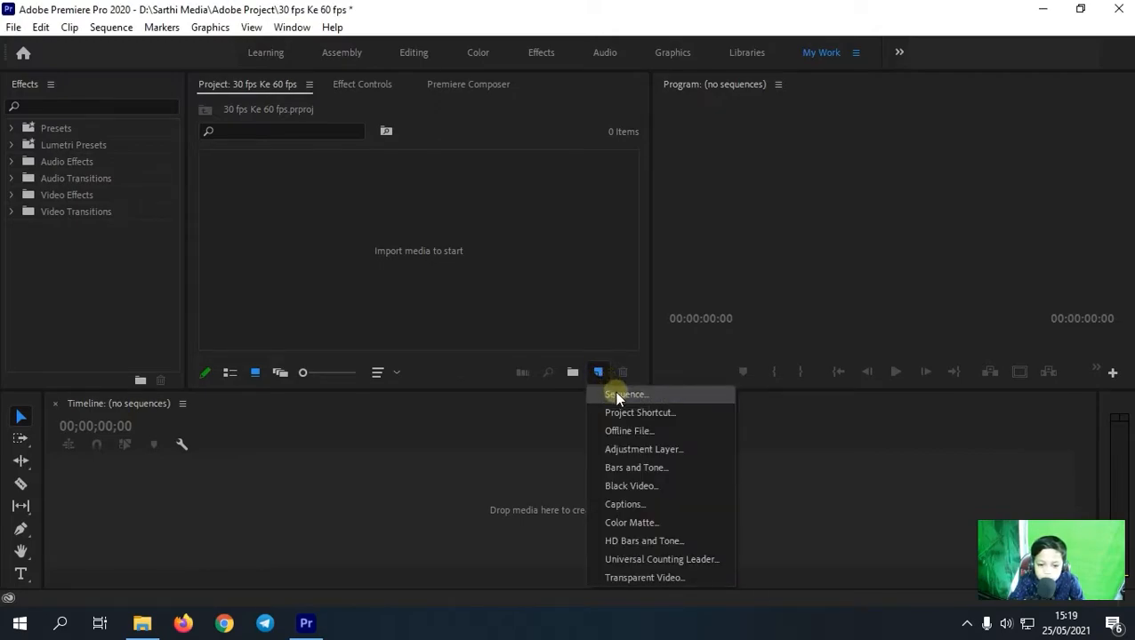
{"action": "left_click", "coordinate": [626, 395]}
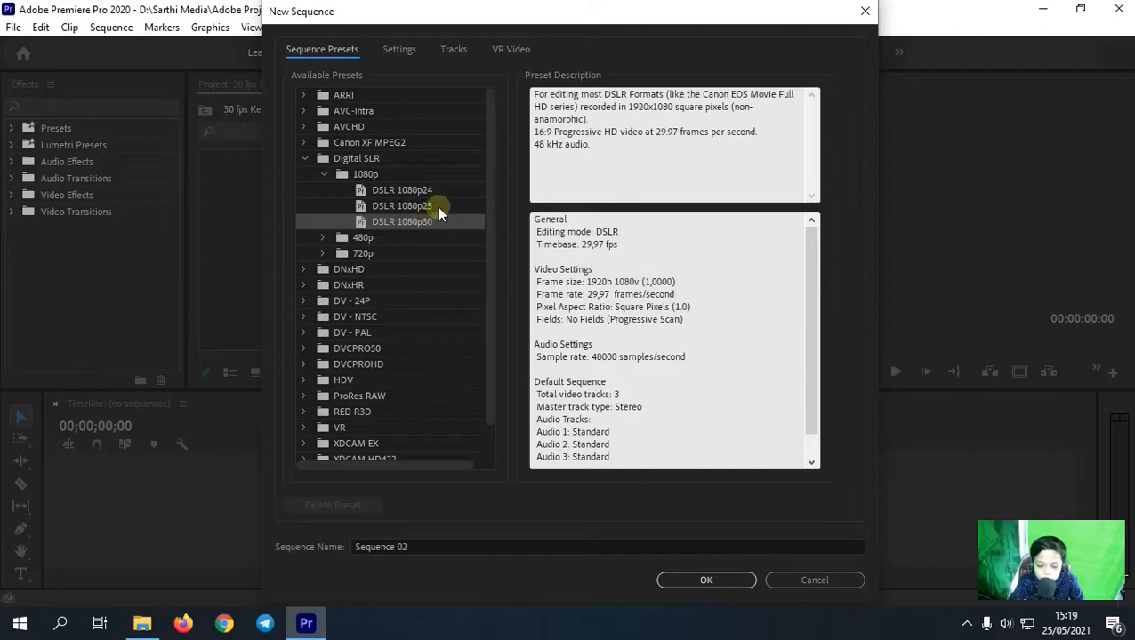
Set the sequence timebase to 60.00 frames/second in the Settings panel.
{"action": "left_click", "coordinate": [398, 50]}
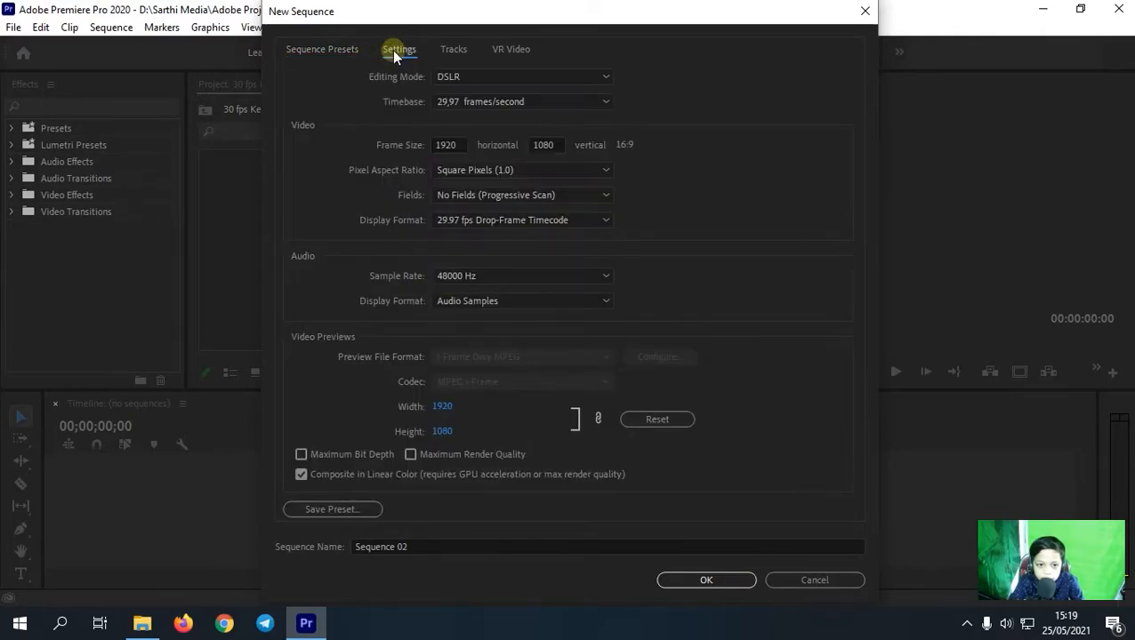
{"action": "mouse_move", "coordinate": [413, 110]}
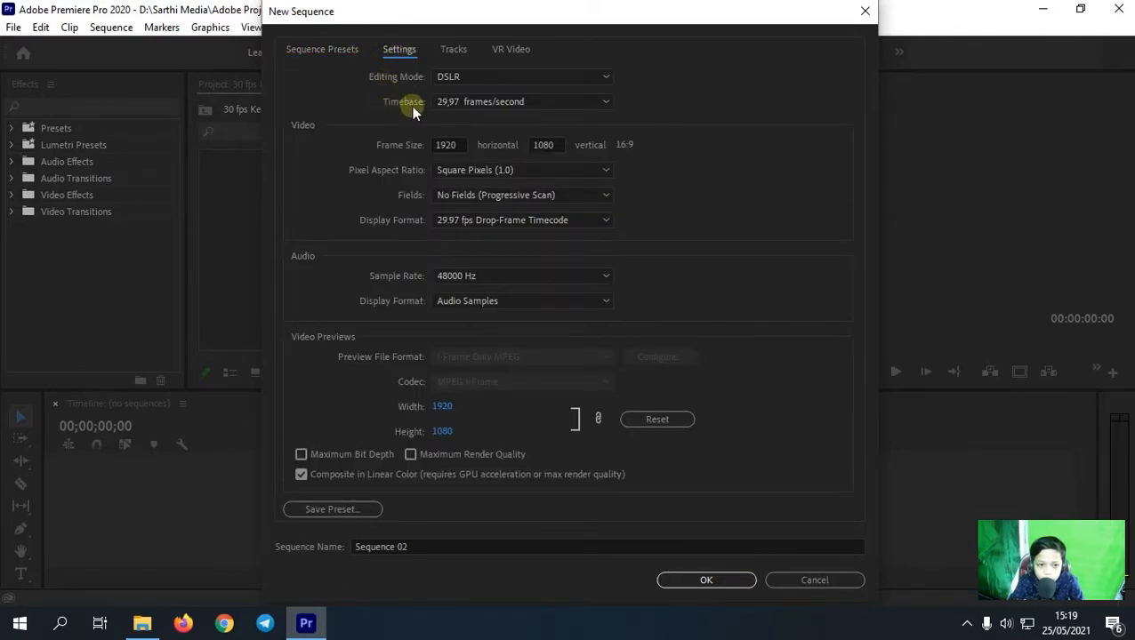
{"action": "left_click", "coordinate": [523, 101]}
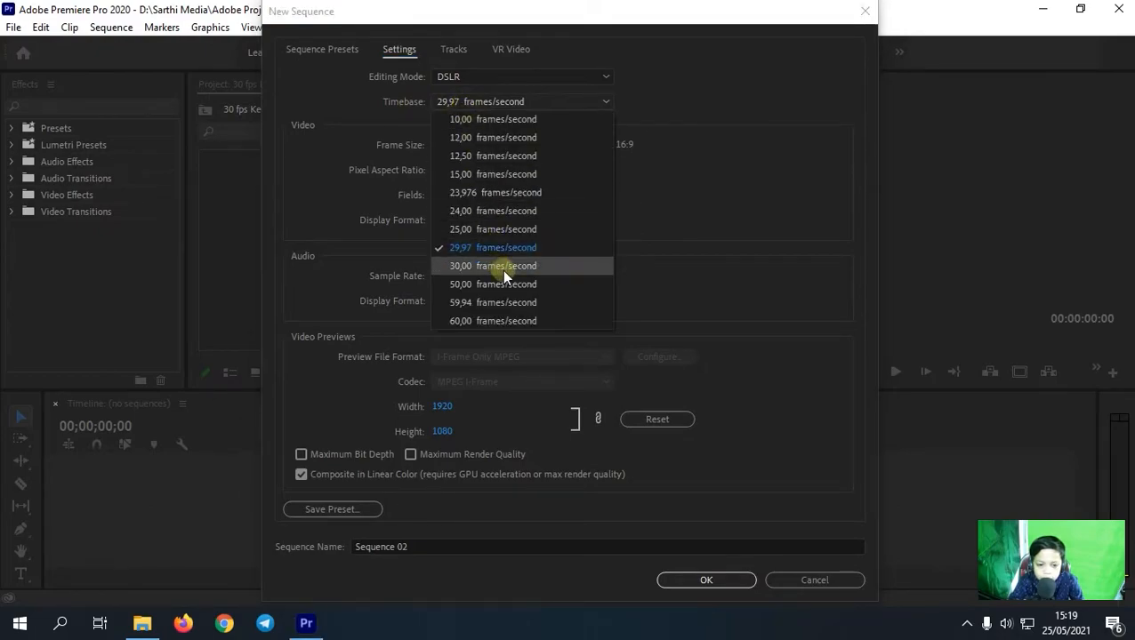
{"action": "mouse_move", "coordinate": [522, 320]}
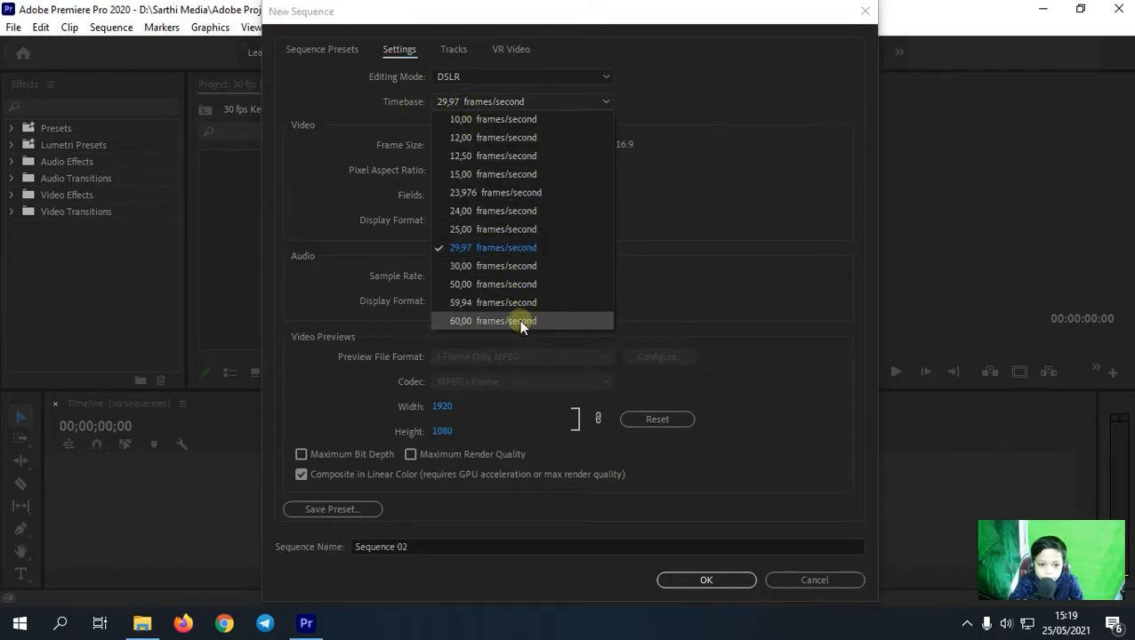
{"action": "left_click", "coordinate": [493, 320]}
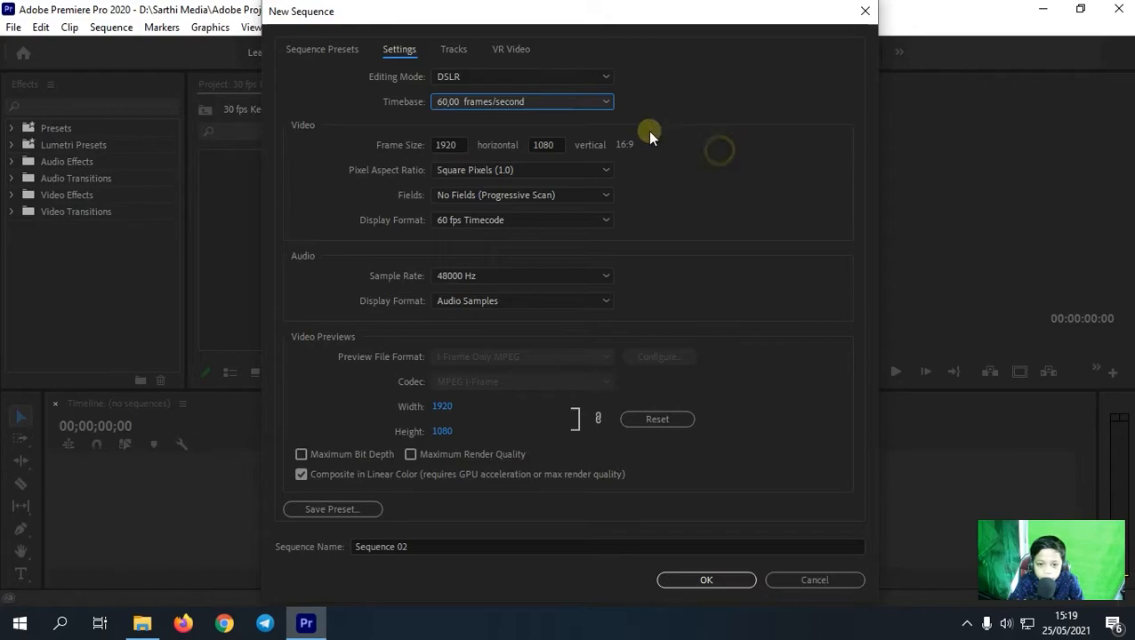
{"action": "mouse_move", "coordinate": [821, 75]}
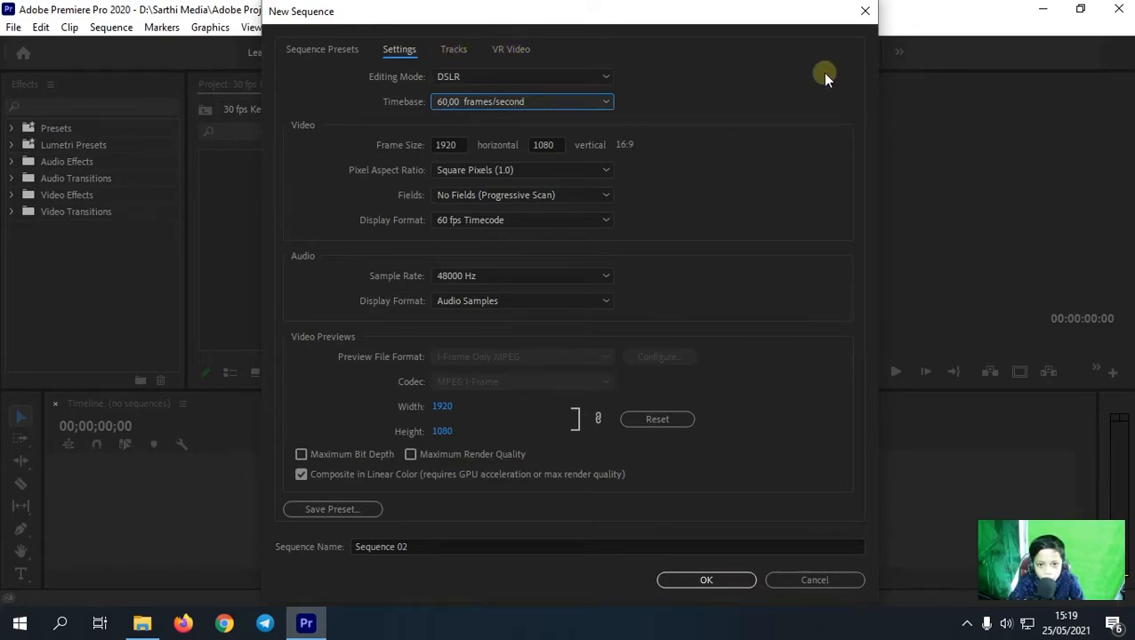
{"action": "mouse_move", "coordinate": [701, 118]}
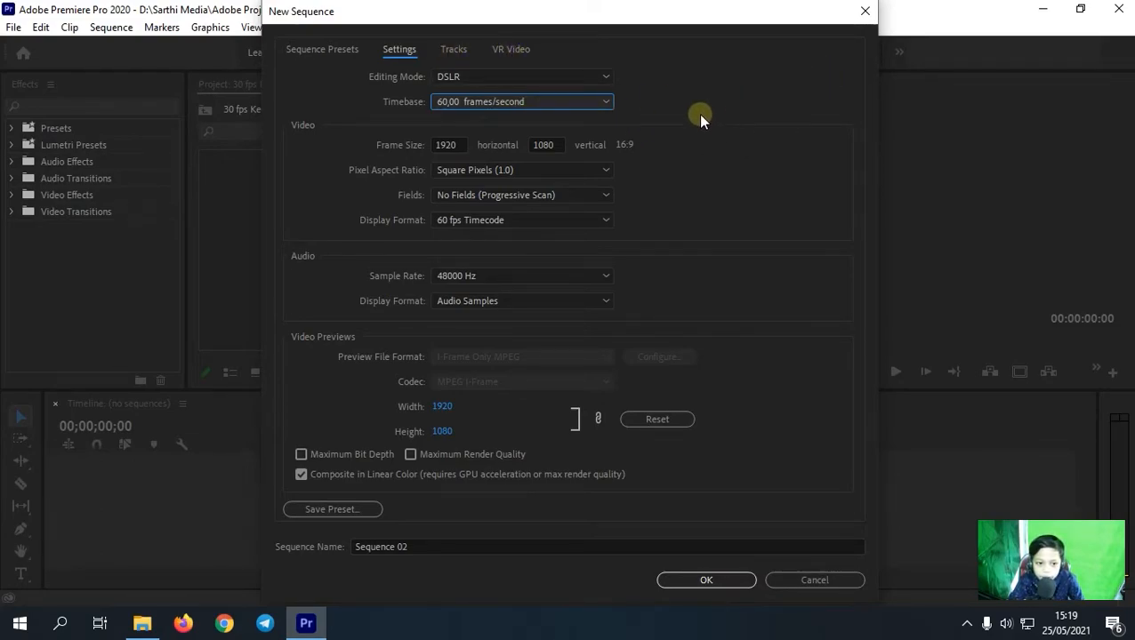
{"action": "mouse_move", "coordinate": [299, 132]}
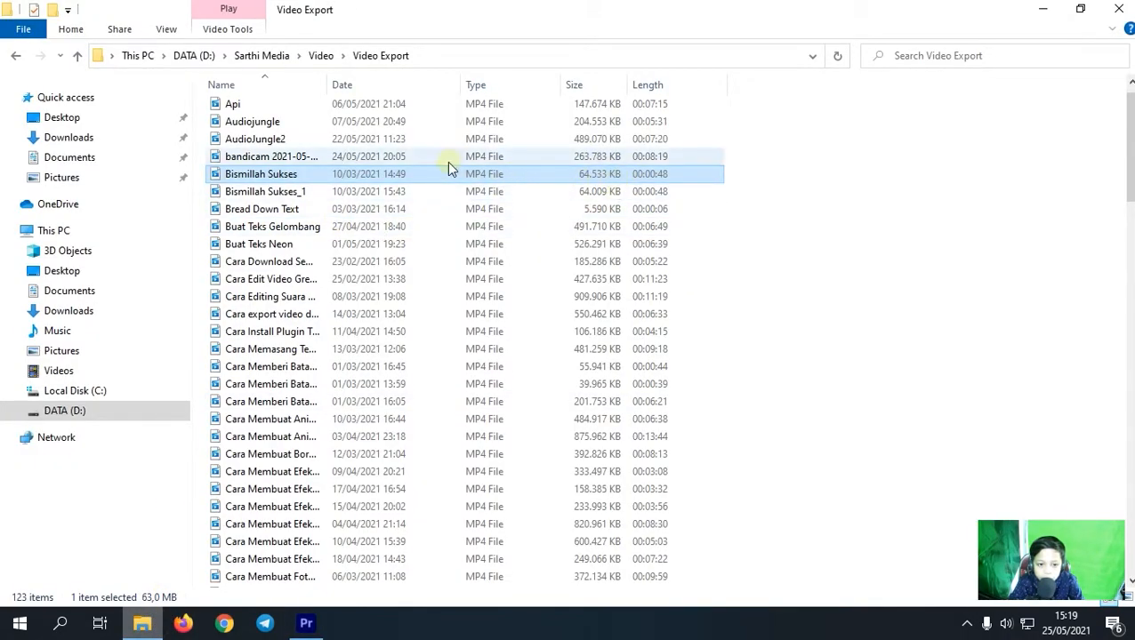
Check the Bismillah Sukses file's Details properties: 1920×1080 at 29.97 frames/second.
{"action": "left_click", "coordinate": [260, 174]}
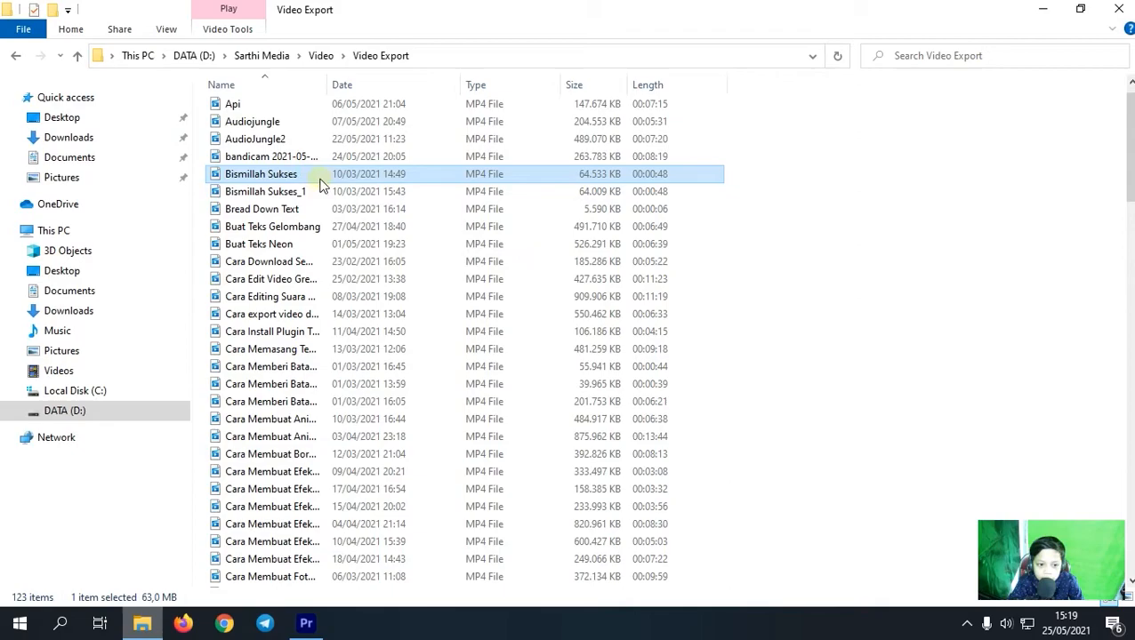
{"action": "right_click", "coordinate": [261, 174]}
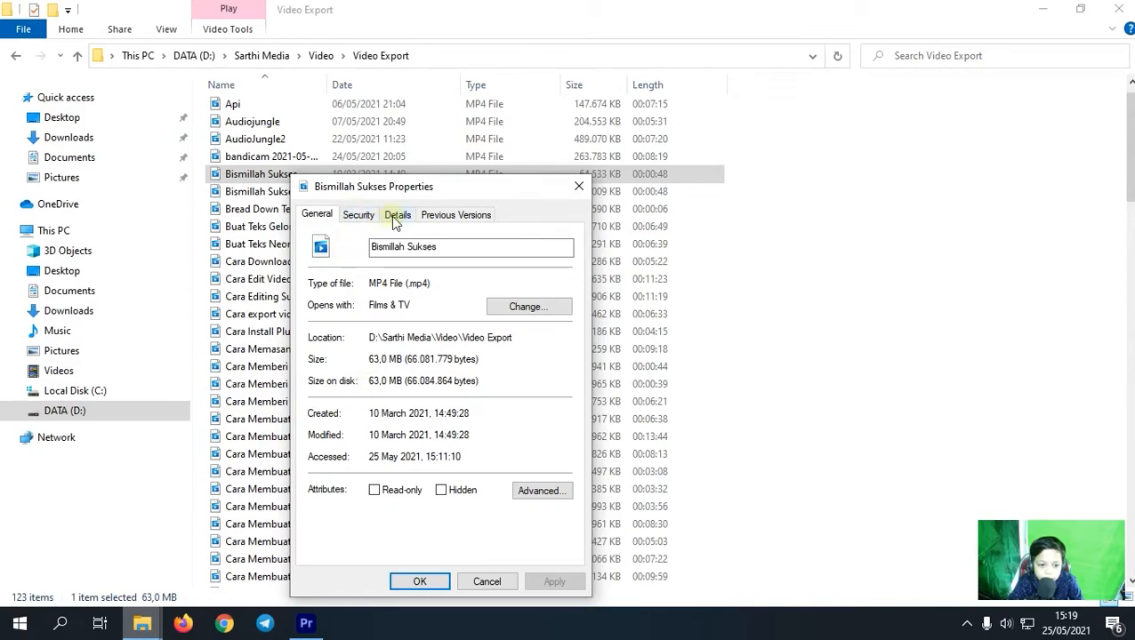
{"action": "left_click", "coordinate": [399, 213]}
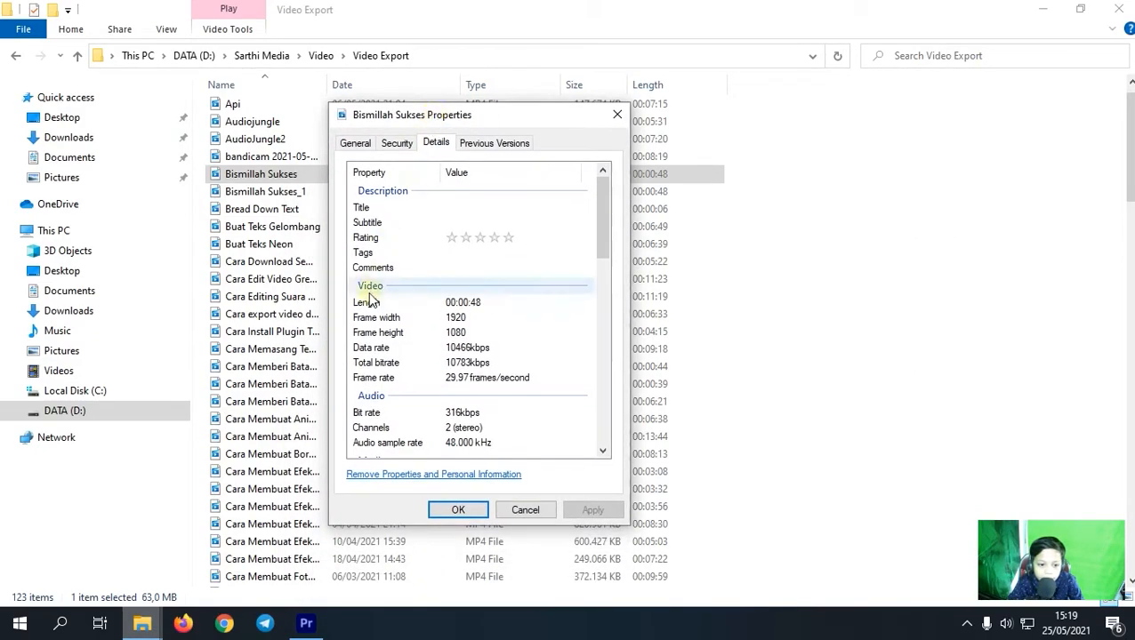
{"action": "left_click", "coordinate": [367, 302]}
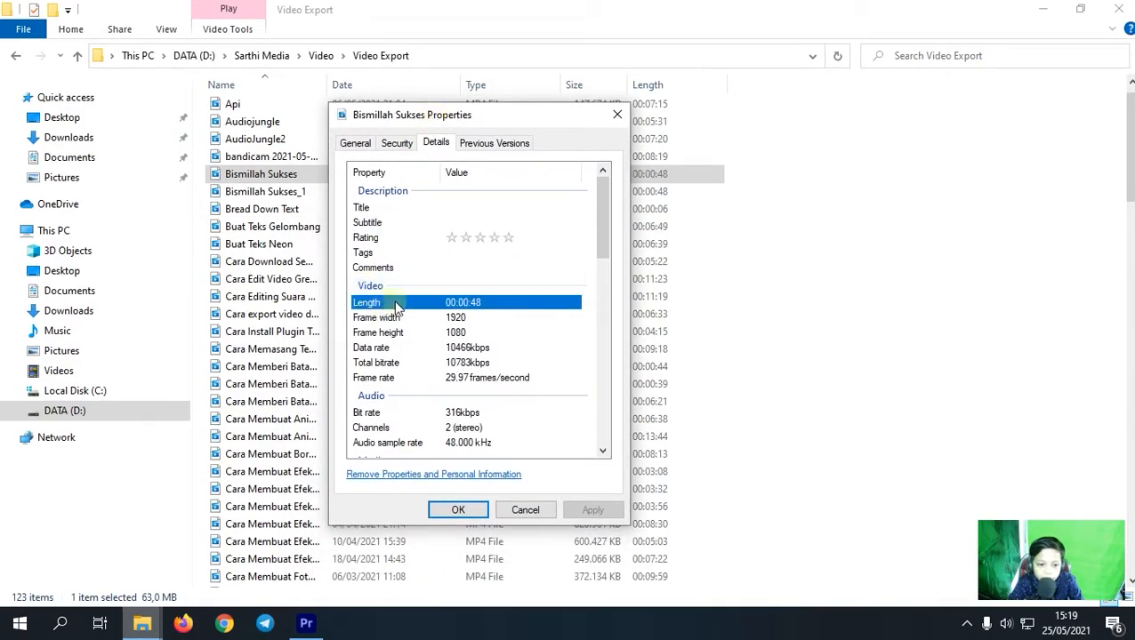
{"action": "left_click", "coordinate": [400, 316]}
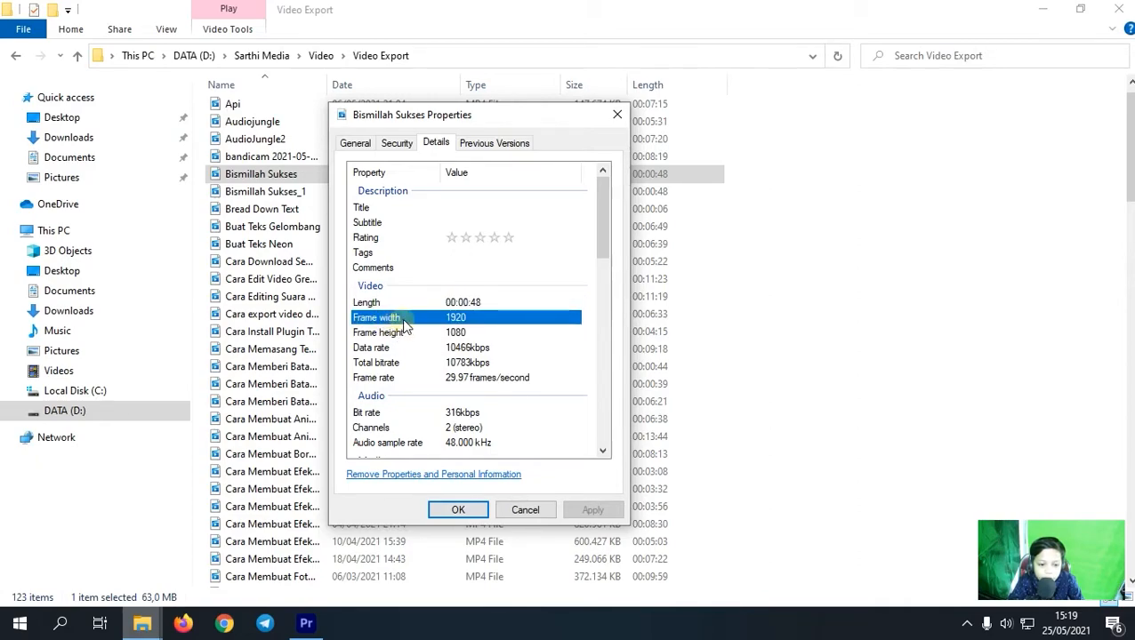
{"action": "left_click", "coordinate": [380, 332]}
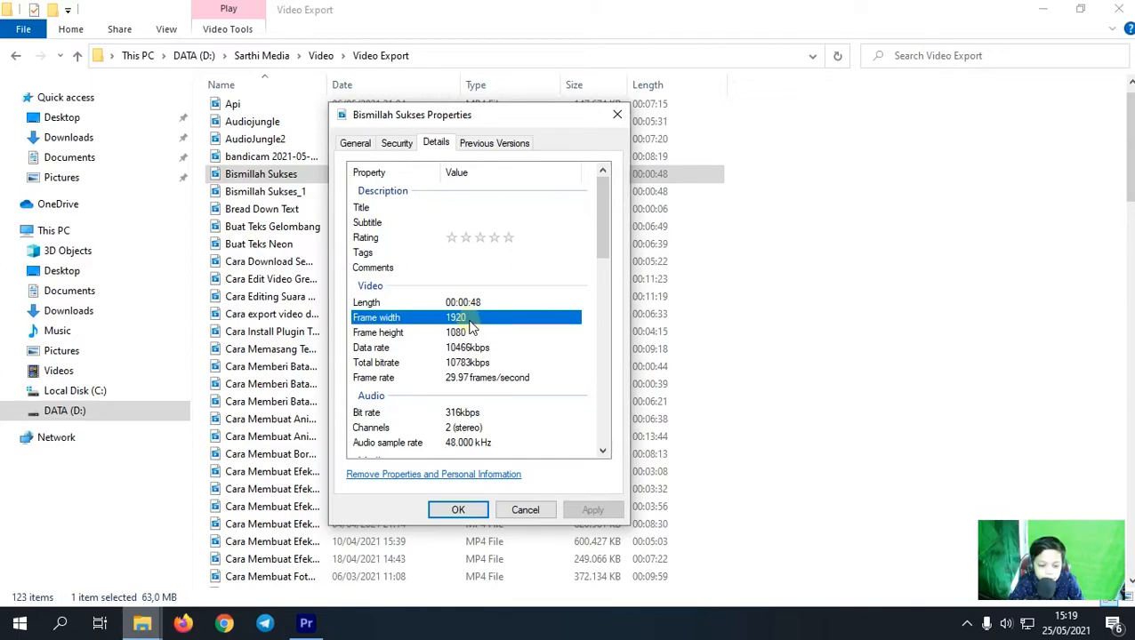
{"action": "left_click", "coordinate": [377, 332]}
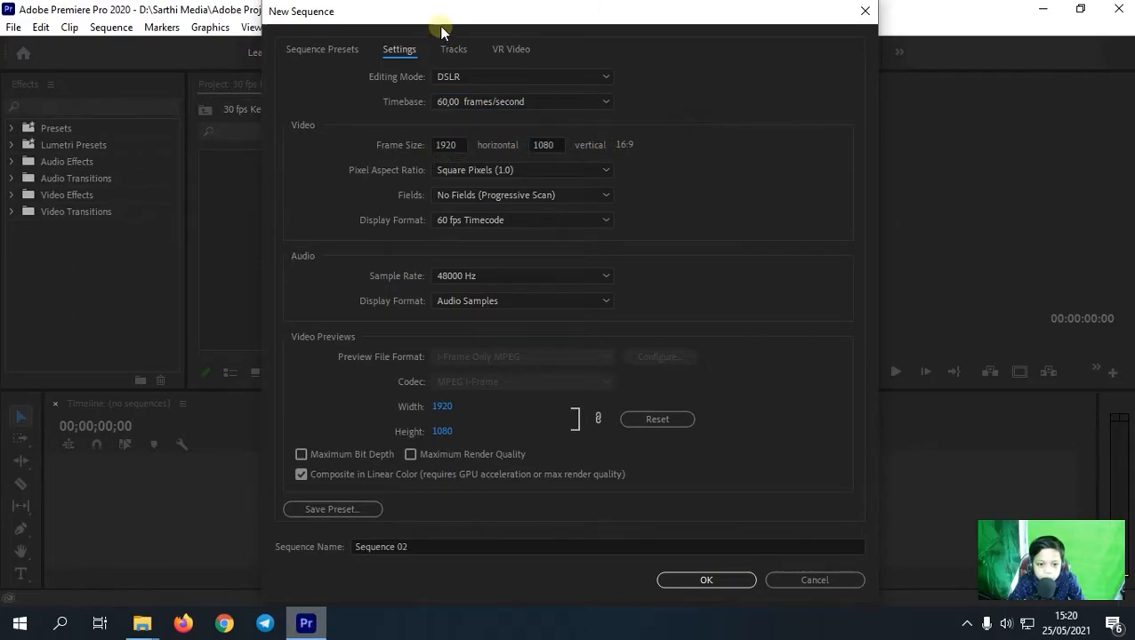
{"action": "mouse_move", "coordinate": [658, 372]}
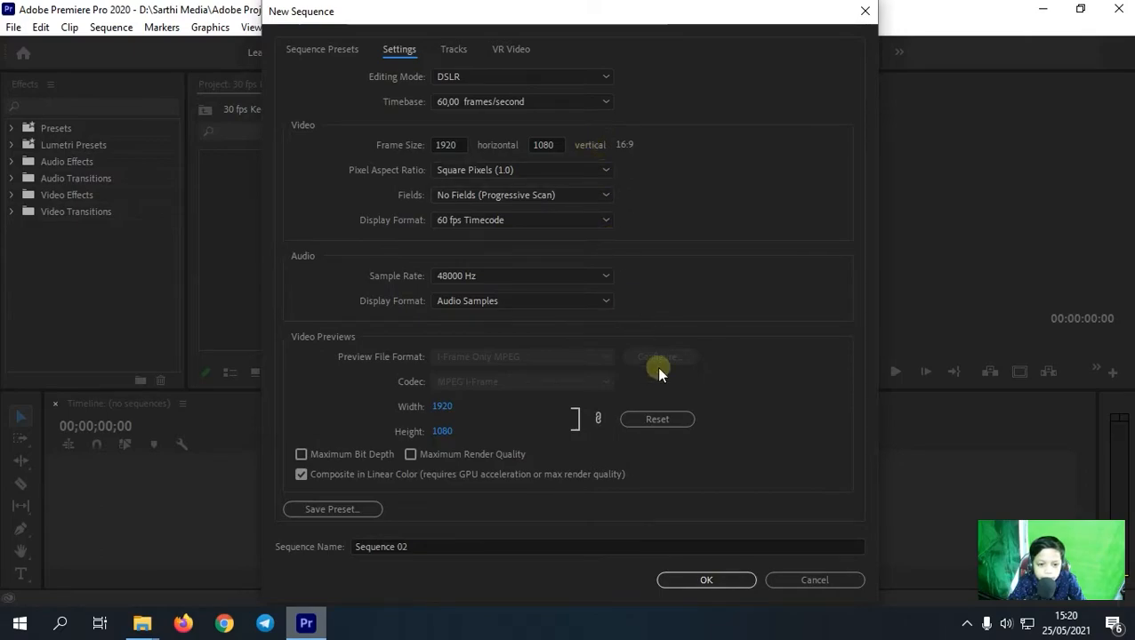
Confirm the New Sequence settings to create the 60 fps Sequence 02.
{"action": "left_click", "coordinate": [706, 580]}
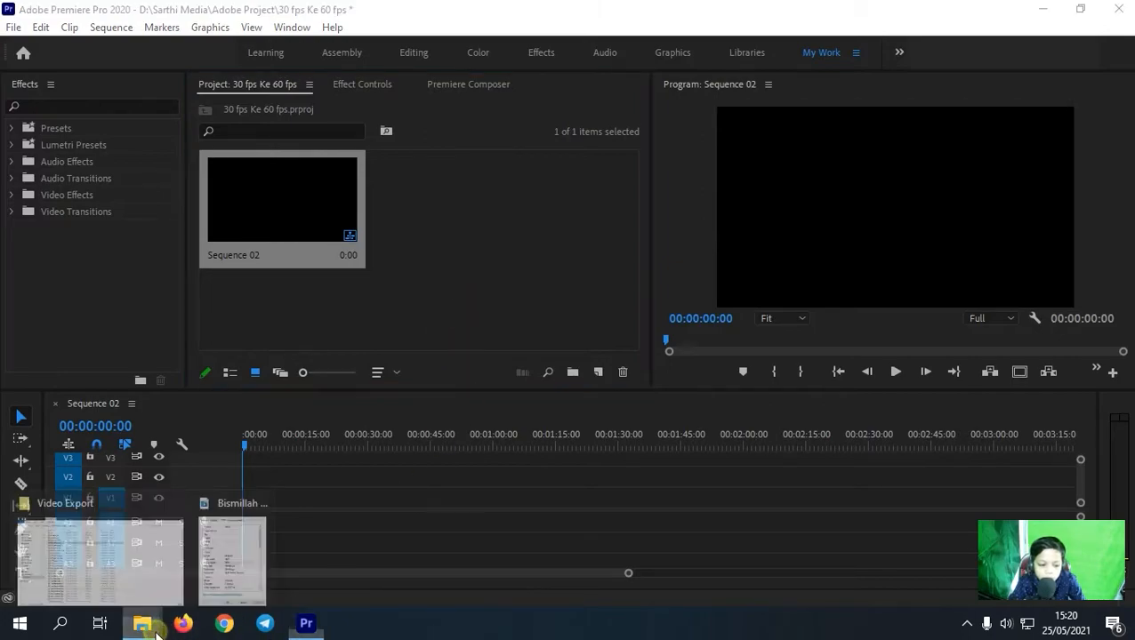
Import Bismillah Sukses.mp4 from the export folder into the Project panel.
{"action": "left_click", "coordinate": [142, 623]}
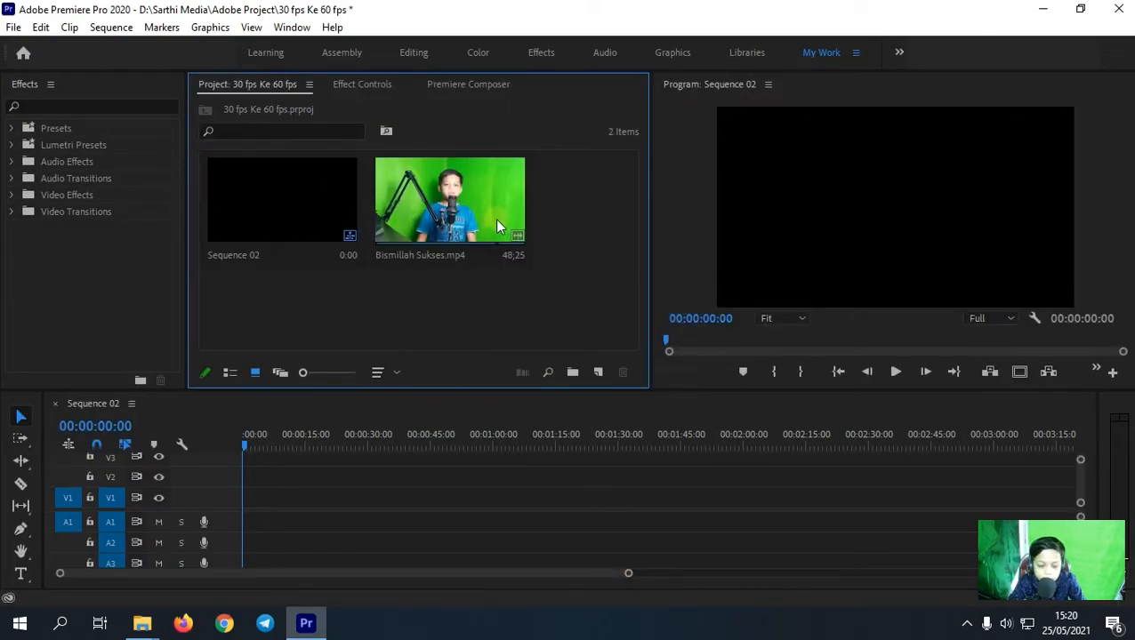
{"action": "left_click", "coordinate": [448, 199]}
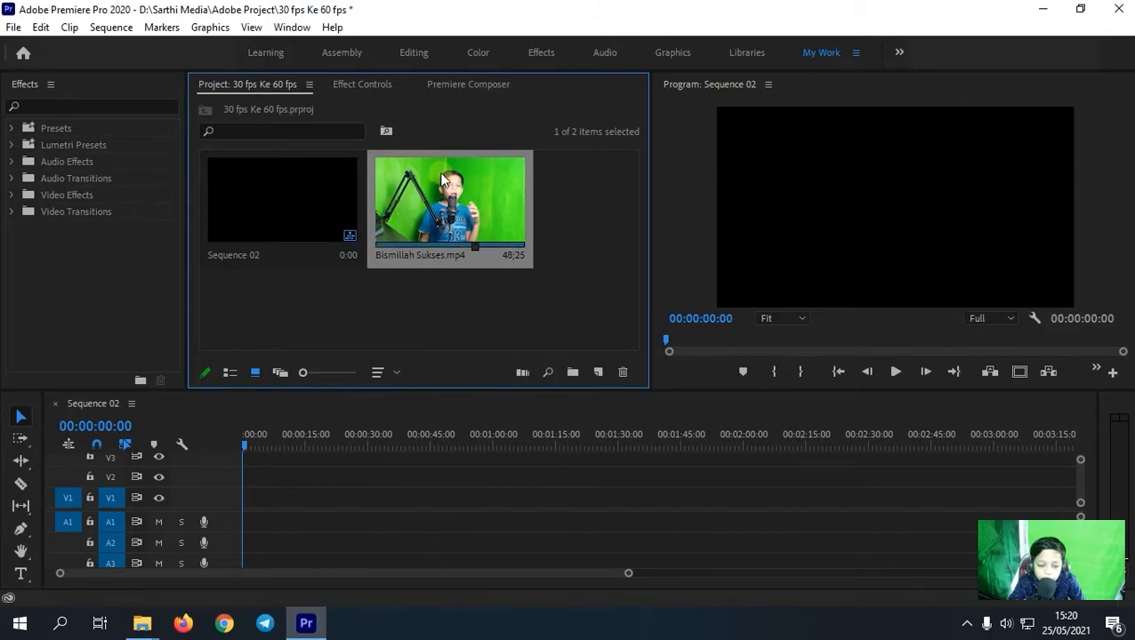
Place the Bismillah Sukses clip on track V1 of Sequence 02 and select it.
{"action": "double_click", "coordinate": [448, 200]}
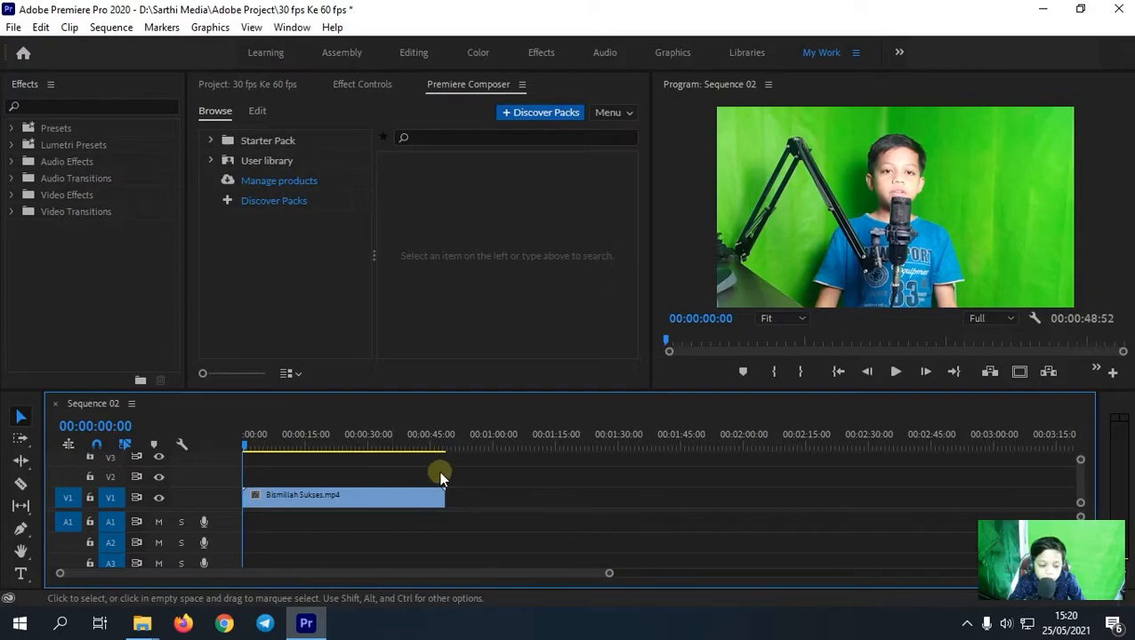
{"action": "left_click", "coordinate": [299, 494]}
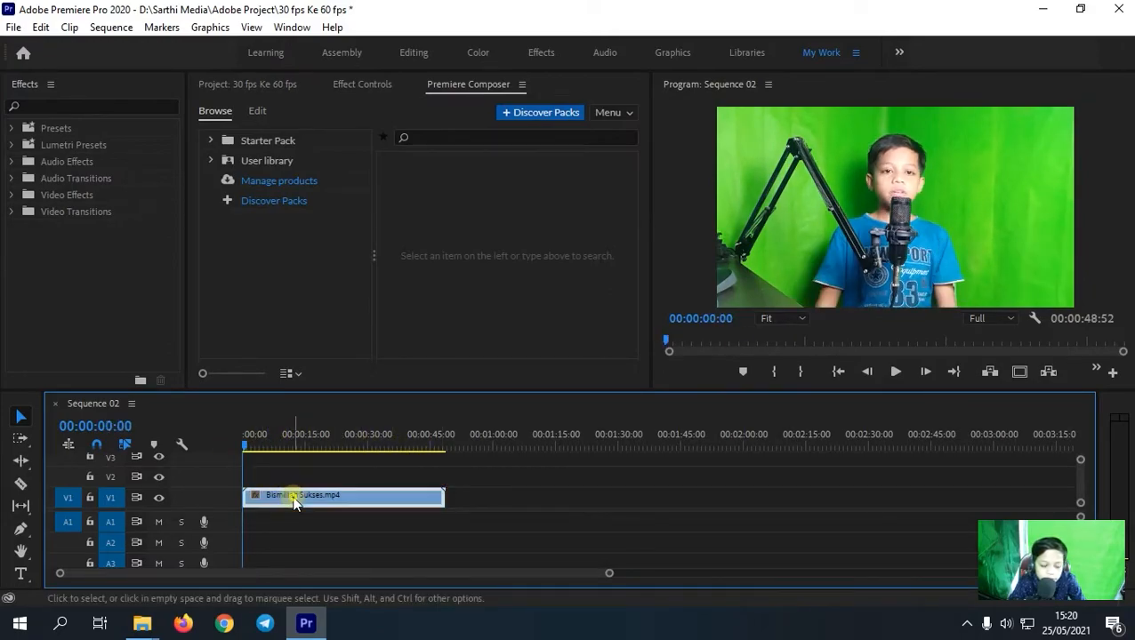
Set the clip's Speed/Duration time interpolation to Optical Flow at 100% speed.
{"action": "right_click", "coordinate": [303, 494]}
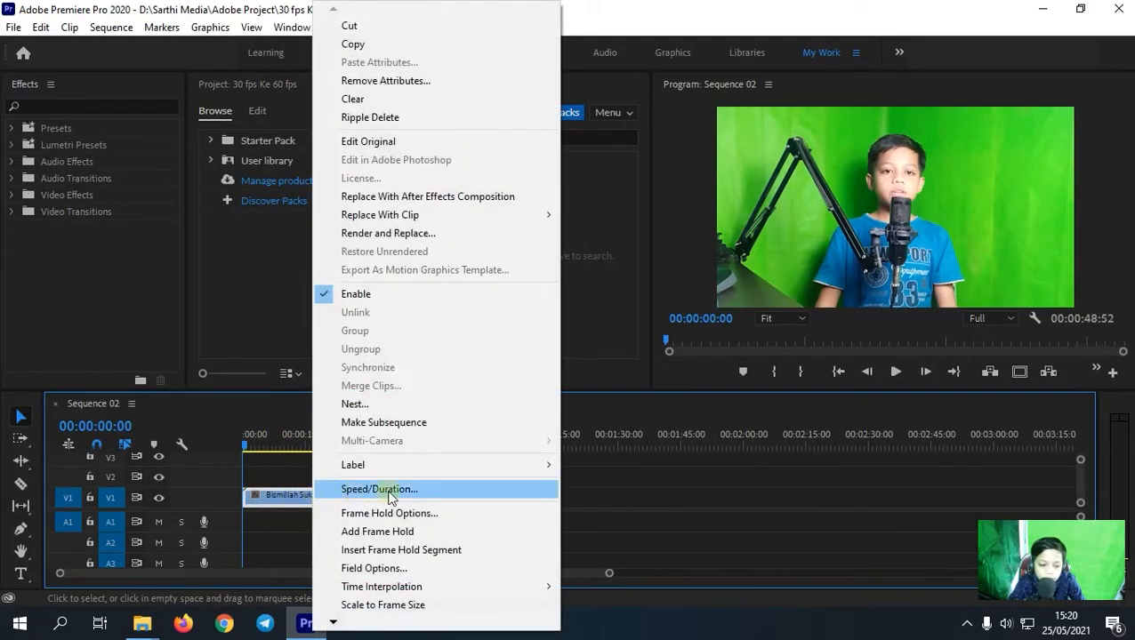
{"action": "left_click", "coordinate": [379, 489]}
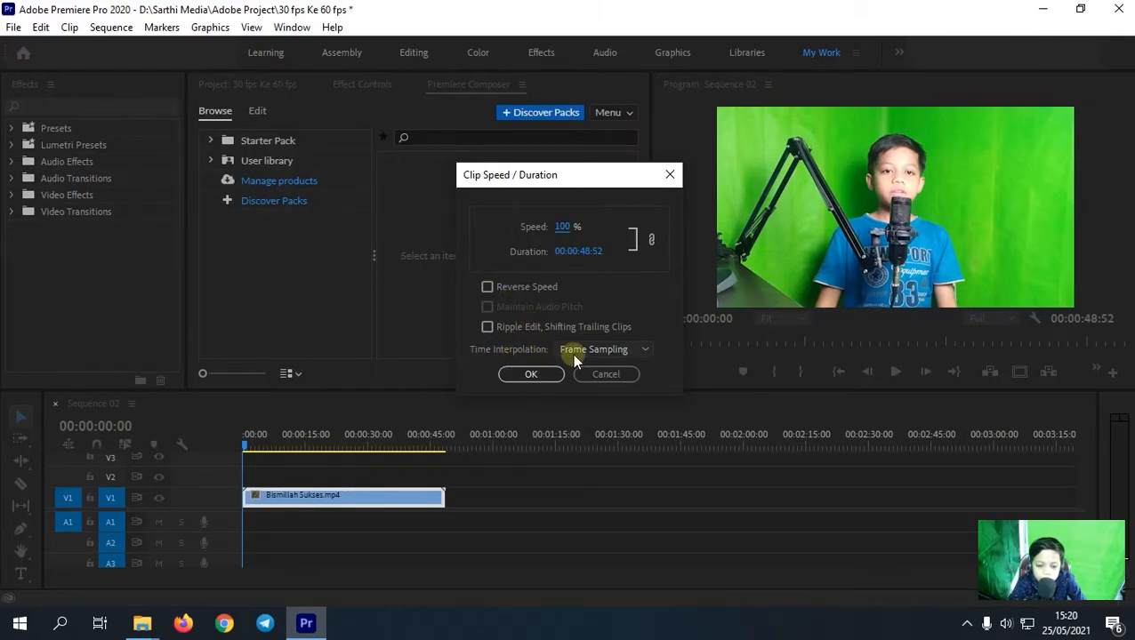
{"action": "left_click", "coordinate": [603, 348]}
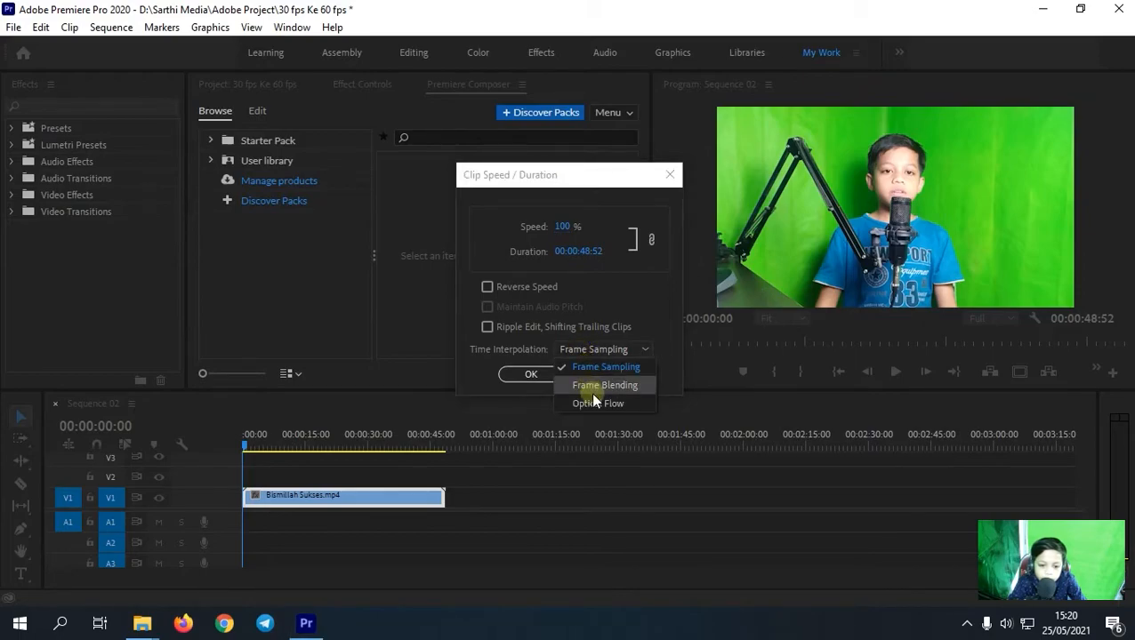
{"action": "left_click", "coordinate": [597, 402]}
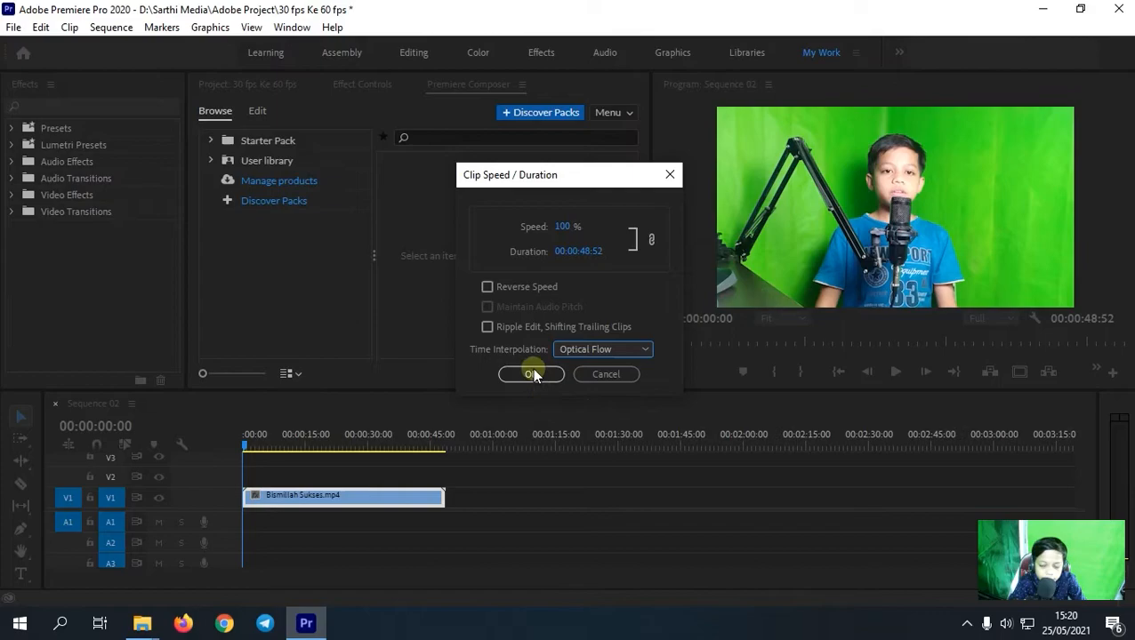
{"action": "left_click", "coordinate": [530, 373]}
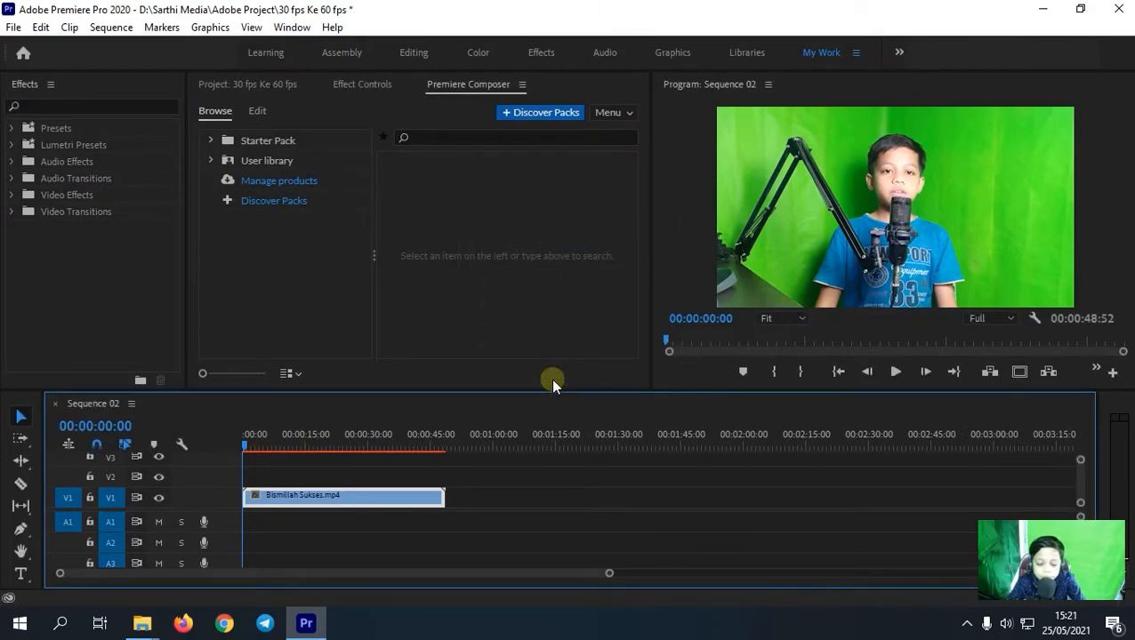
{"action": "mouse_move", "coordinate": [559, 380]}
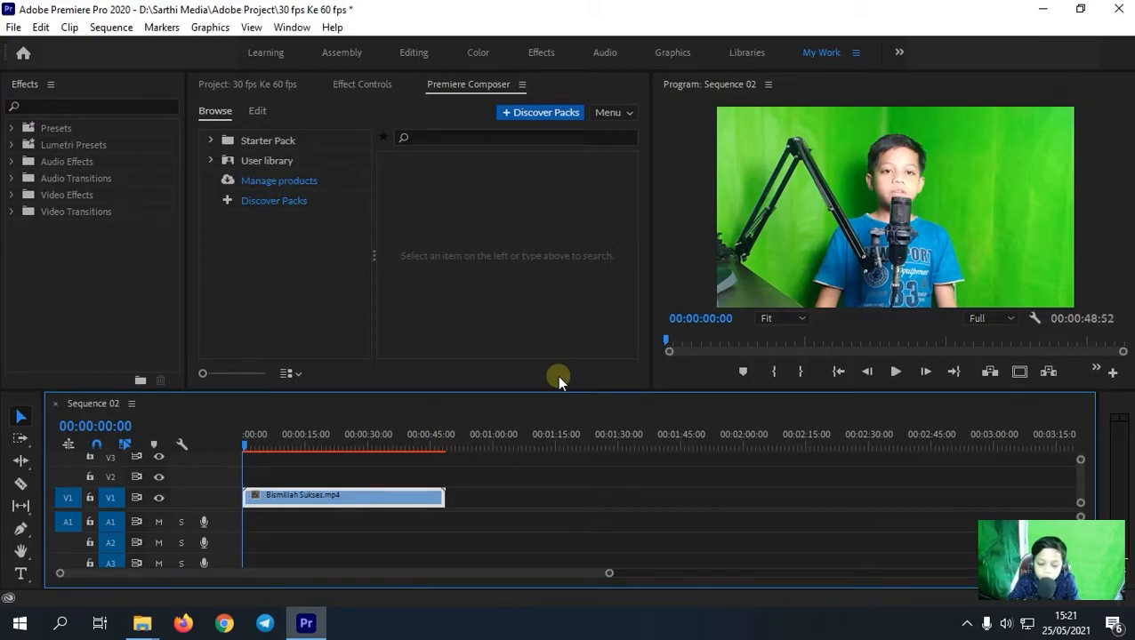
{"action": "mouse_move", "coordinate": [566, 366]}
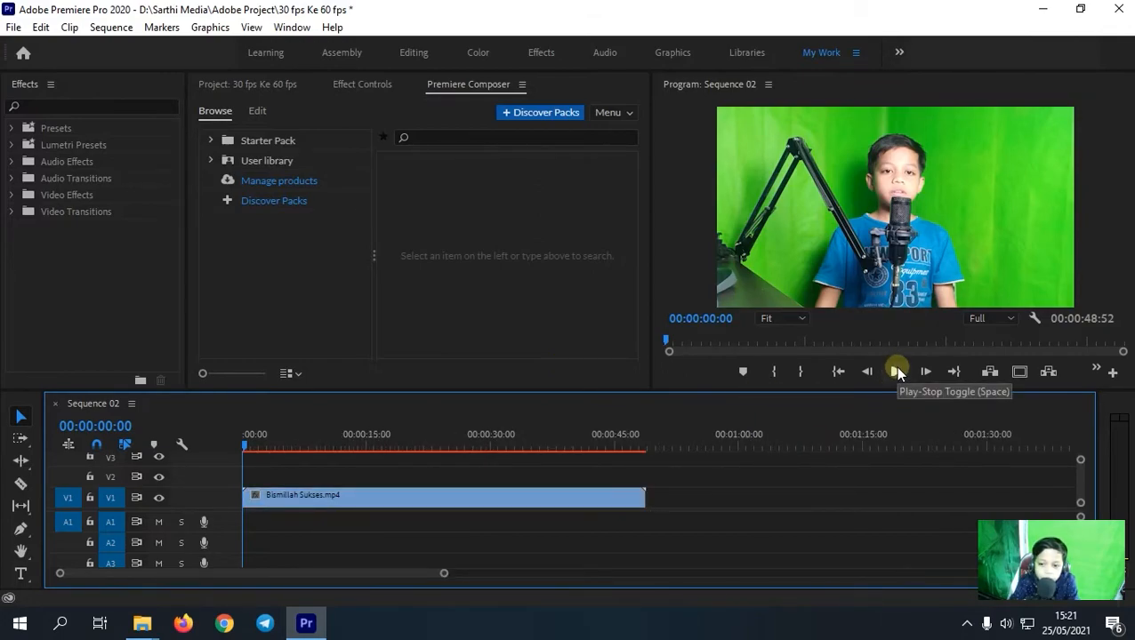
{"action": "left_click", "coordinate": [896, 372]}
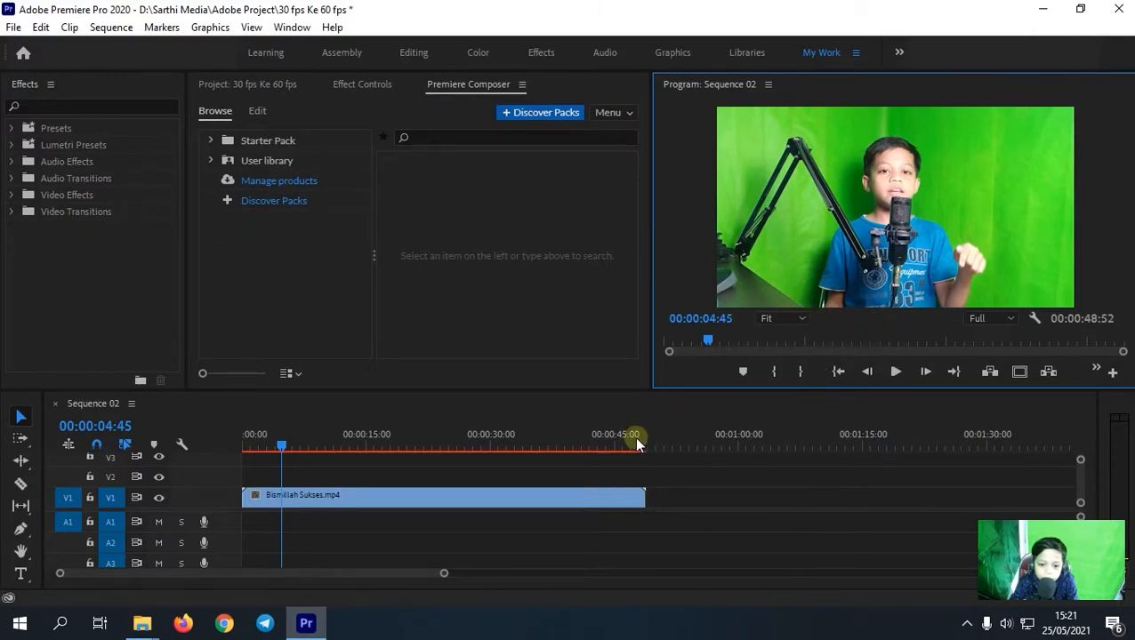
{"action": "left_click", "coordinate": [256, 434]}
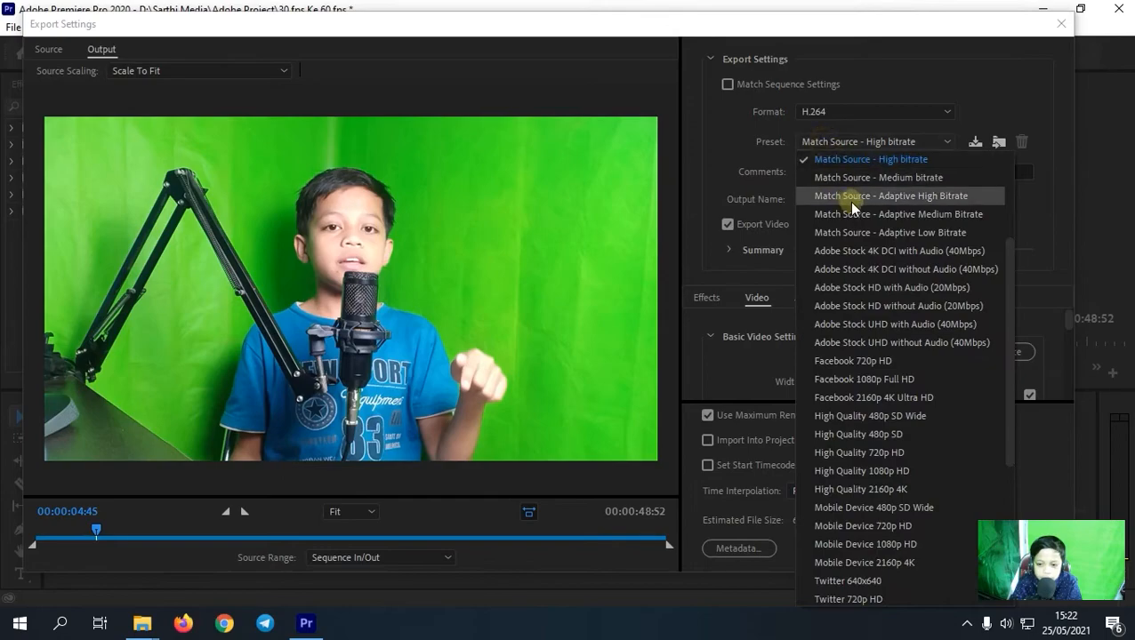
Keep Match Source High bitrate, turn off Export Audio and enable Render at Maximum Depth.
{"action": "left_click", "coordinate": [869, 160]}
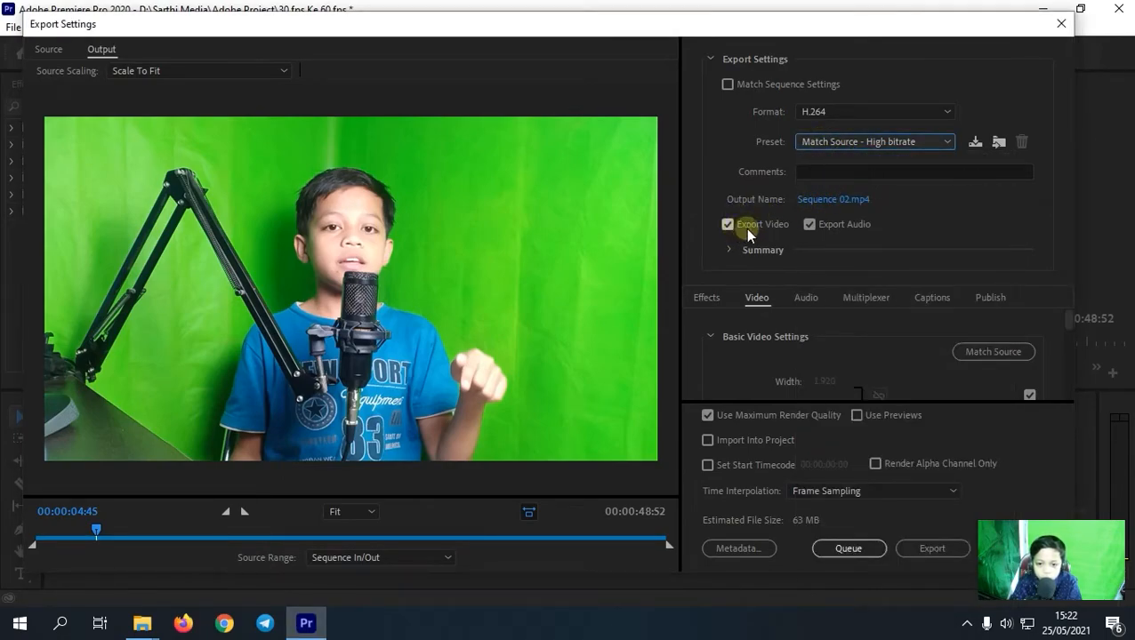
{"action": "left_click", "coordinate": [808, 224]}
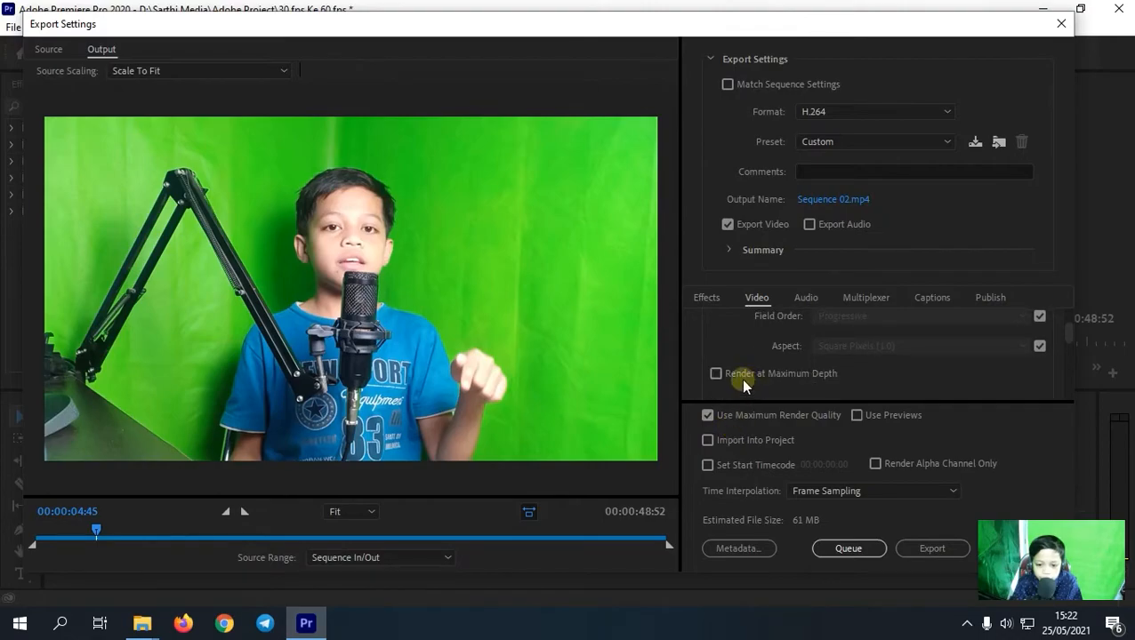
{"action": "mouse_move", "coordinate": [716, 373]}
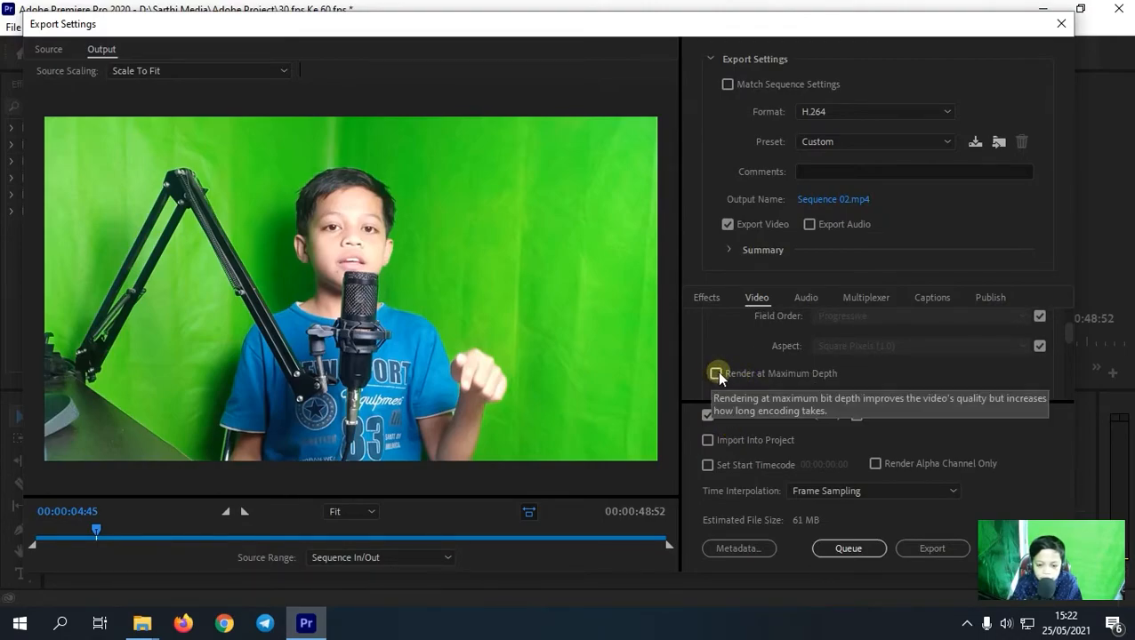
{"action": "left_click", "coordinate": [717, 373]}
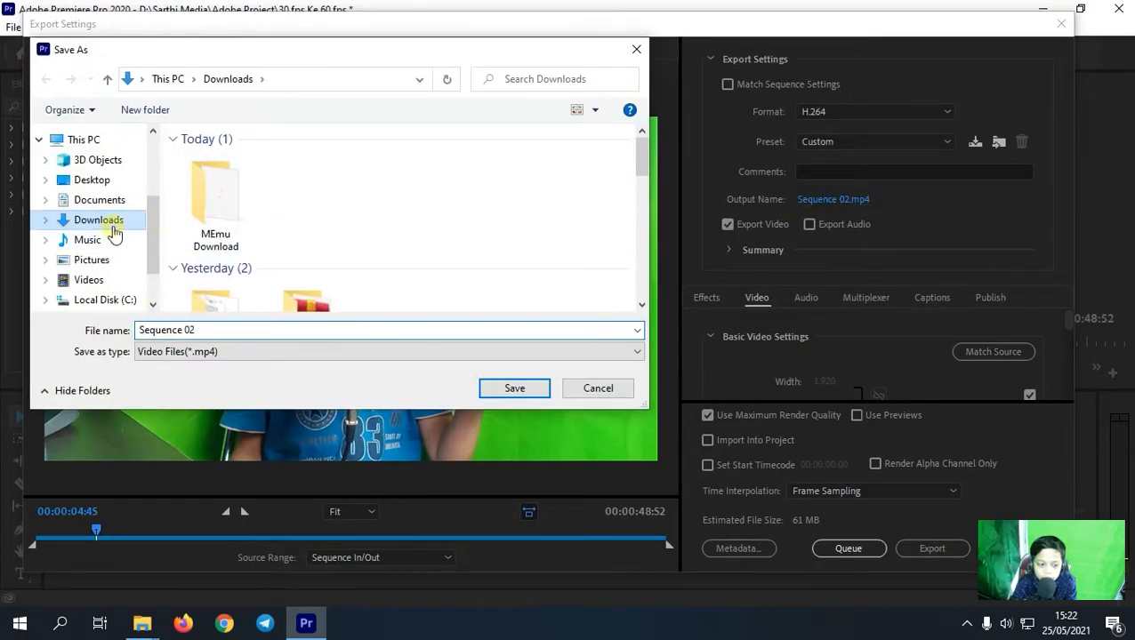
Name the output 'Video 60fps' in Downloads and start the export.
{"action": "left_click", "coordinate": [210, 329]}
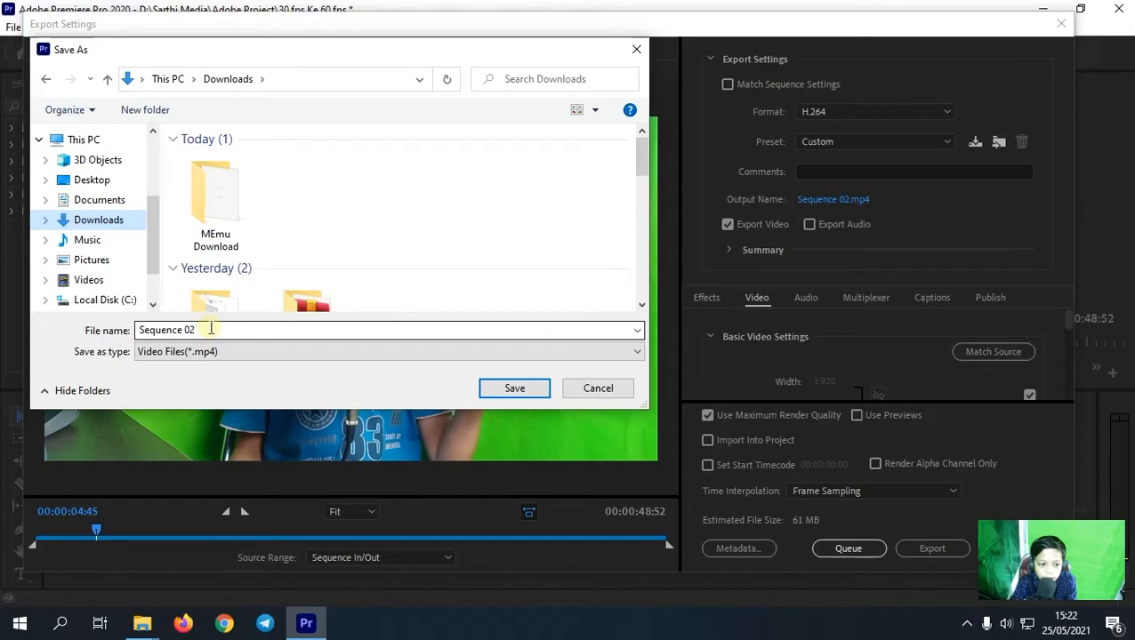
{"action": "type", "text": "Vid"}
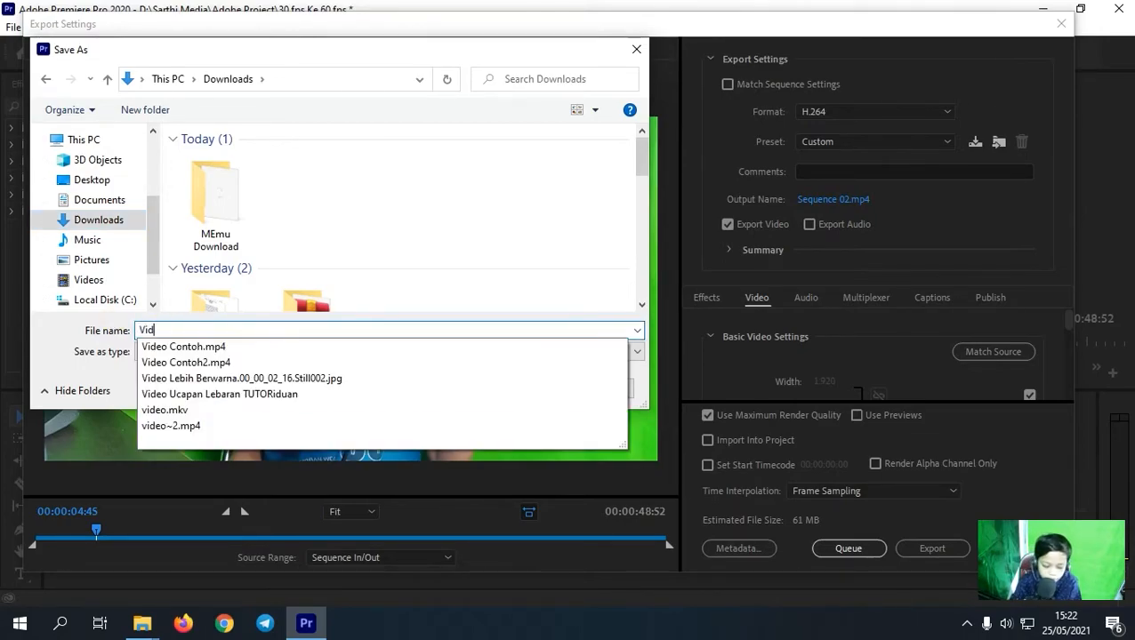
{"action": "type", "text": "Video 60fps"}
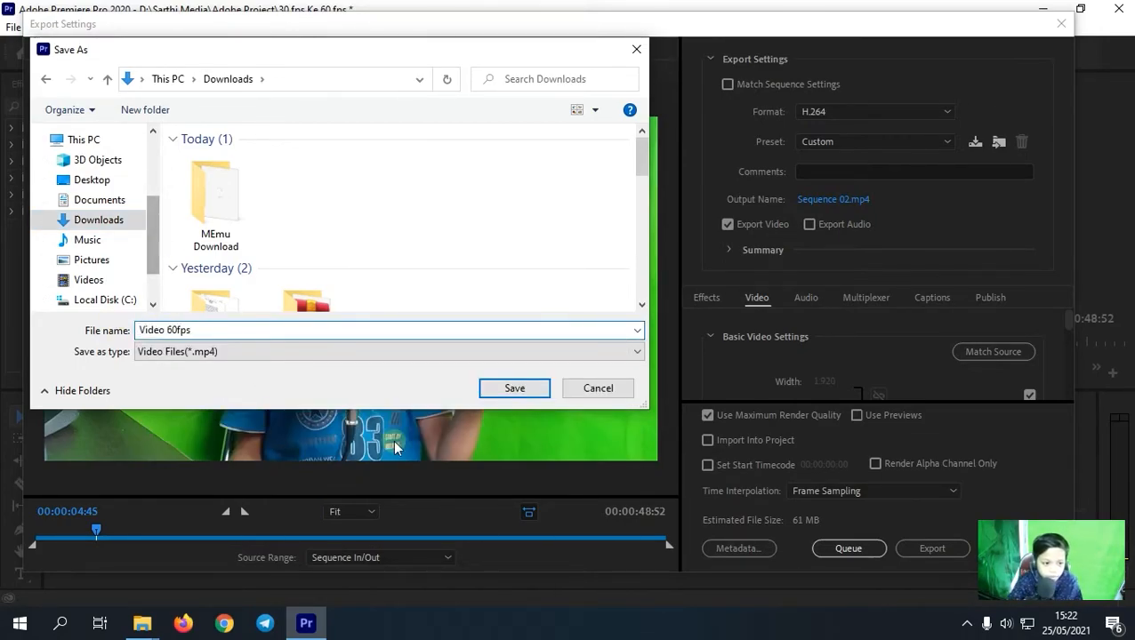
{"action": "left_click", "coordinate": [514, 387]}
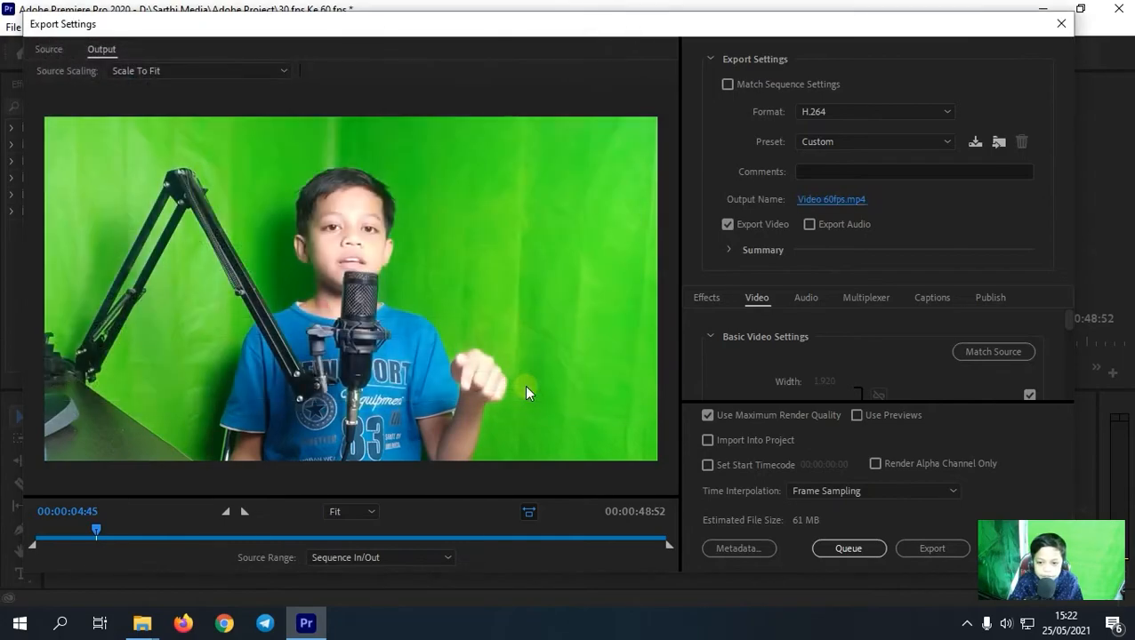
{"action": "left_click", "coordinate": [932, 547]}
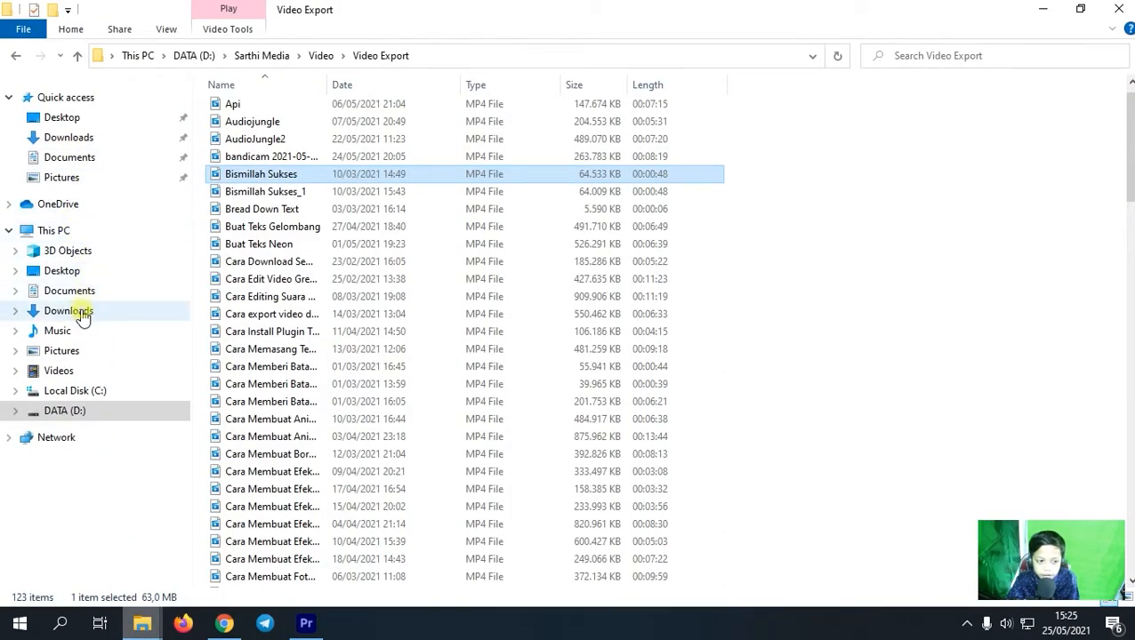
Check Video 60fps in Downloads: Details show 1920×1080 at 60.00 frames/second.
{"action": "left_click", "coordinate": [67, 309]}
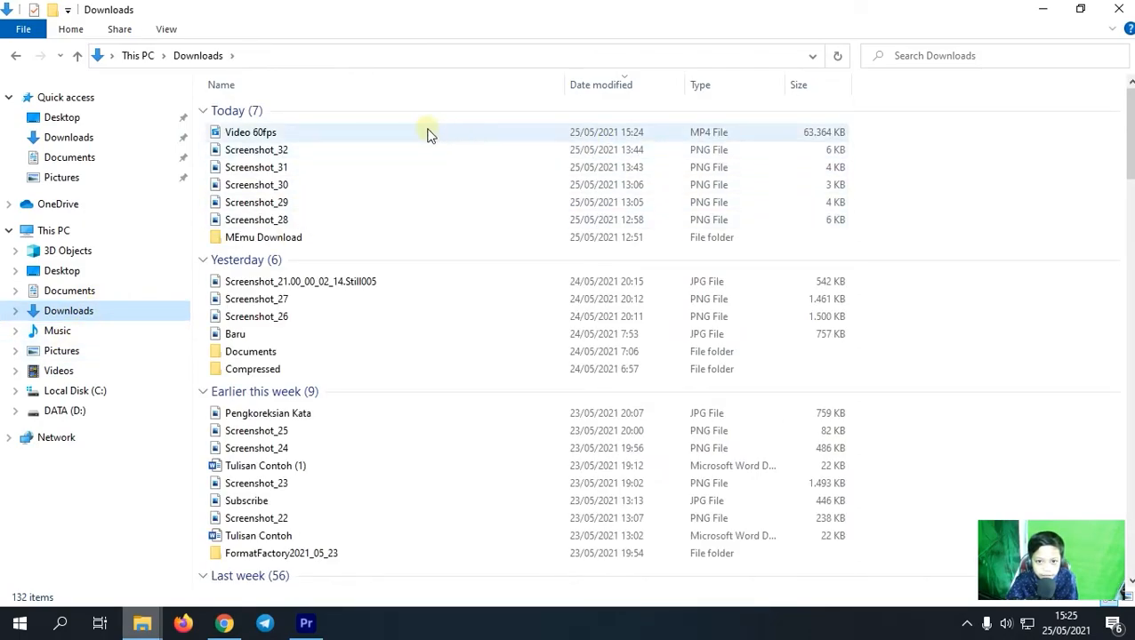
{"action": "left_click", "coordinate": [250, 132]}
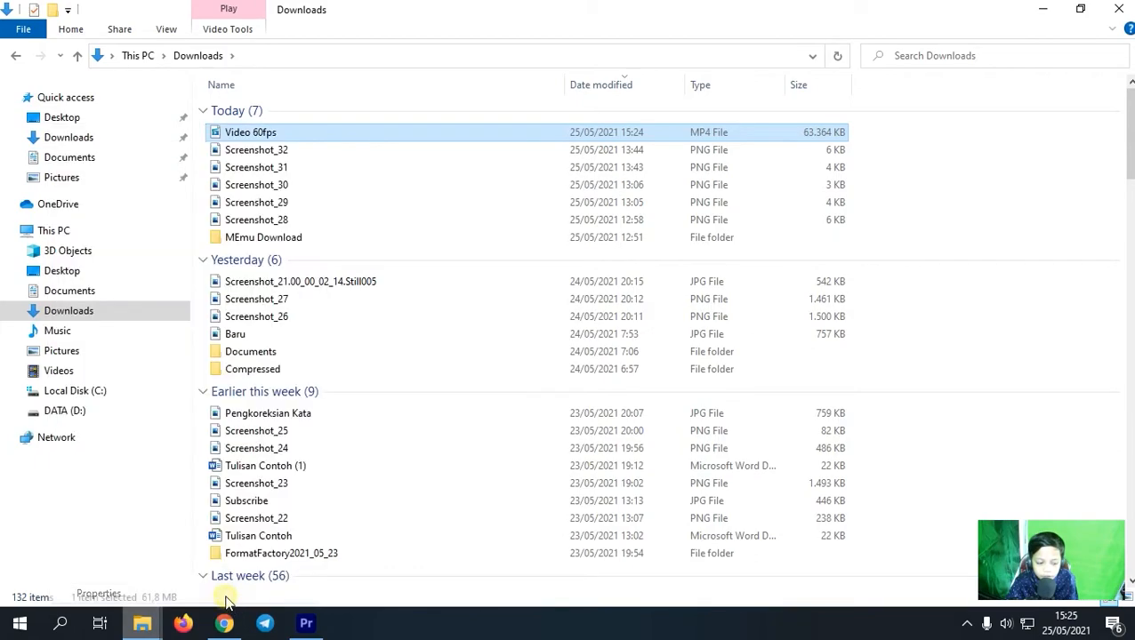
{"action": "left_click", "coordinate": [434, 174]}
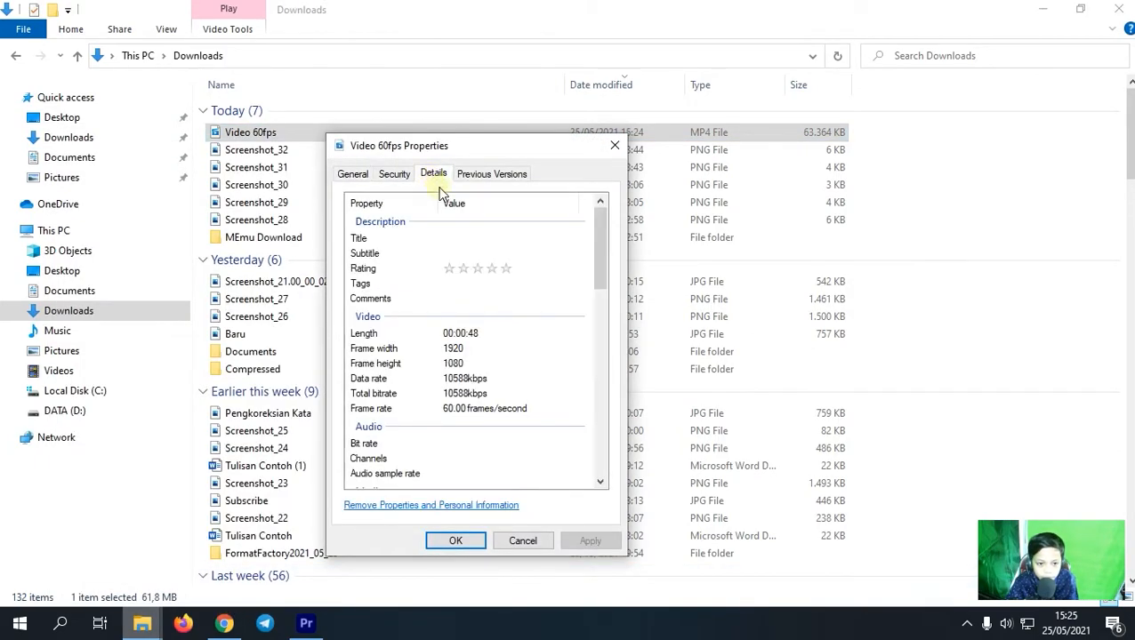
{"action": "scroll", "scroll_direction": "down", "scroll_amount": 3}
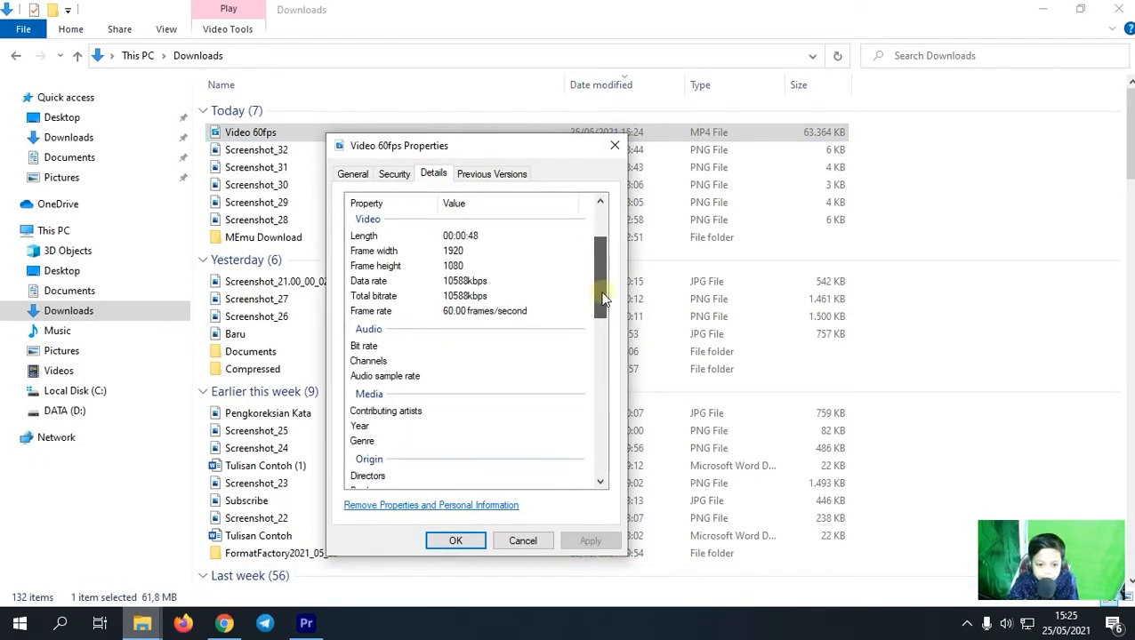
{"action": "left_click", "coordinate": [484, 305]}
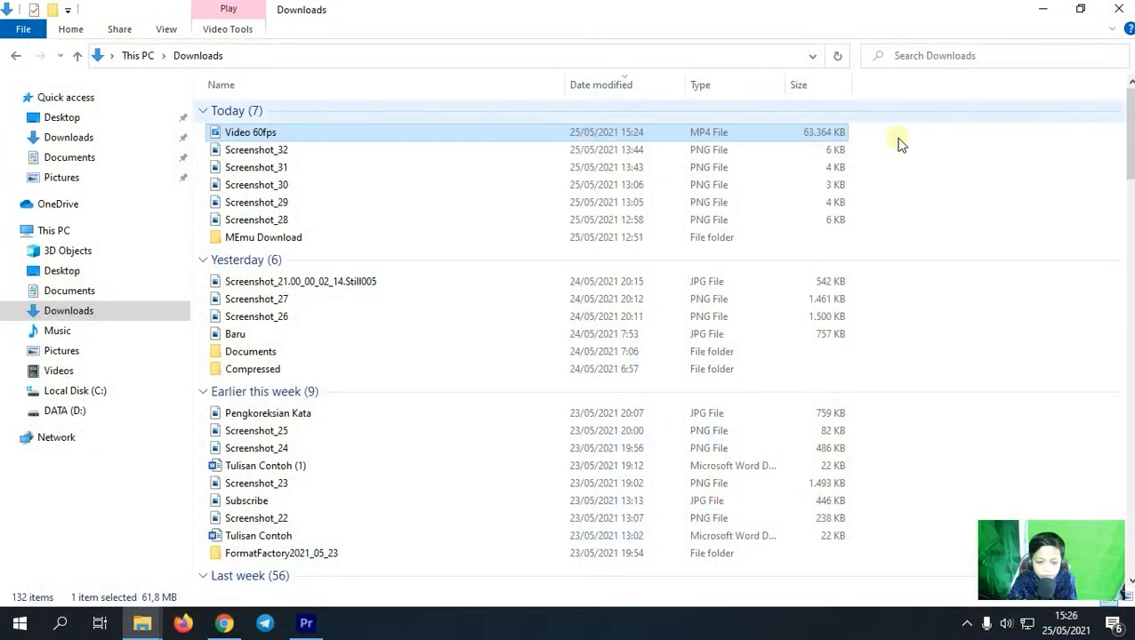
{"action": "mouse_move", "coordinate": [896, 161]}
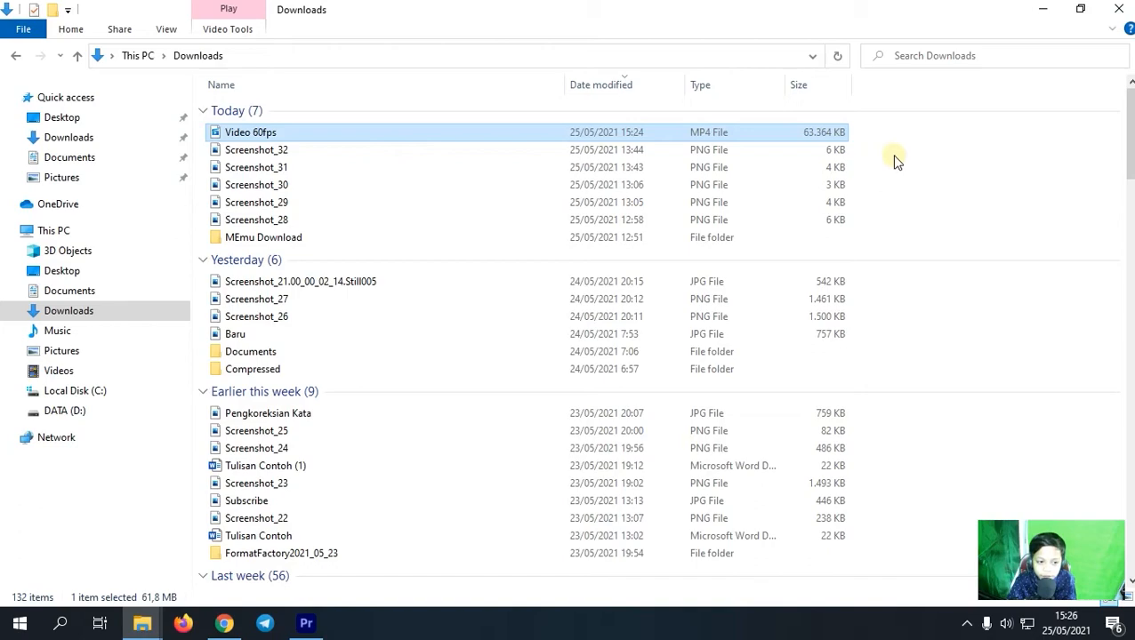